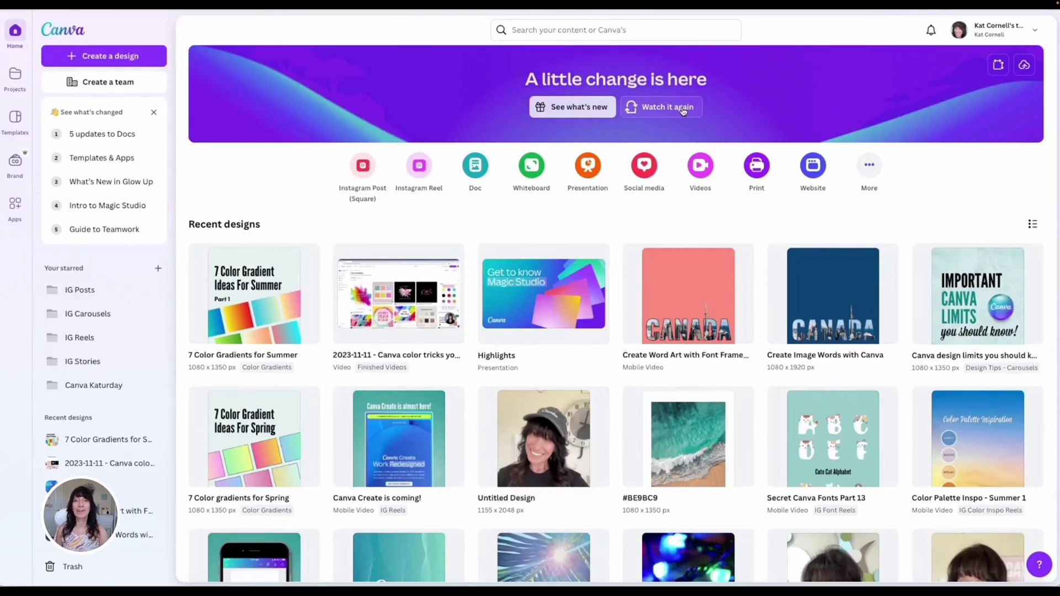
Step: Replay the glow-up introduction animation, skip to its end, and close it
click(668, 106)
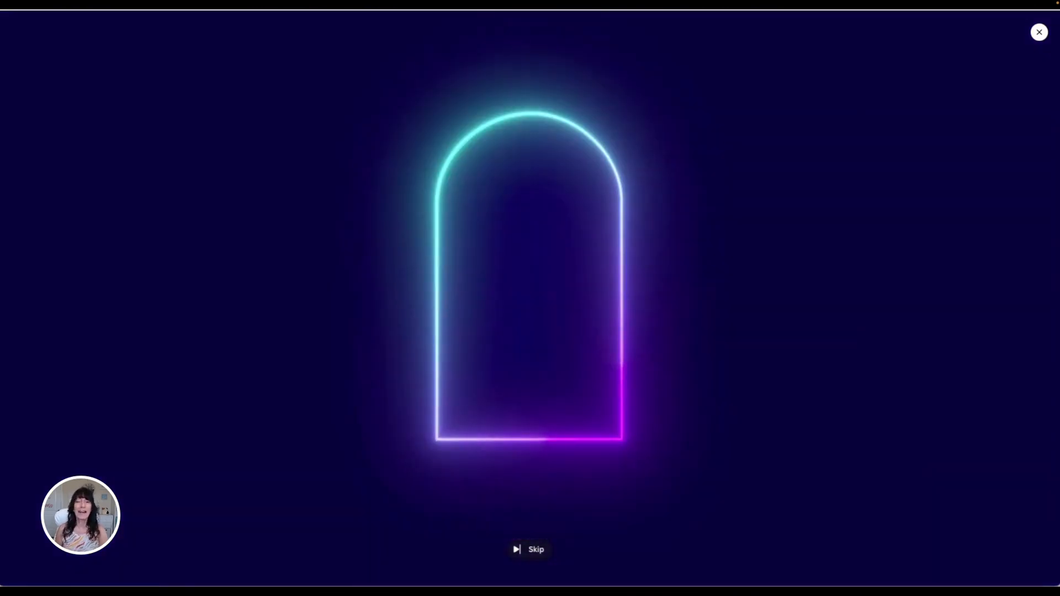
click(529, 549)
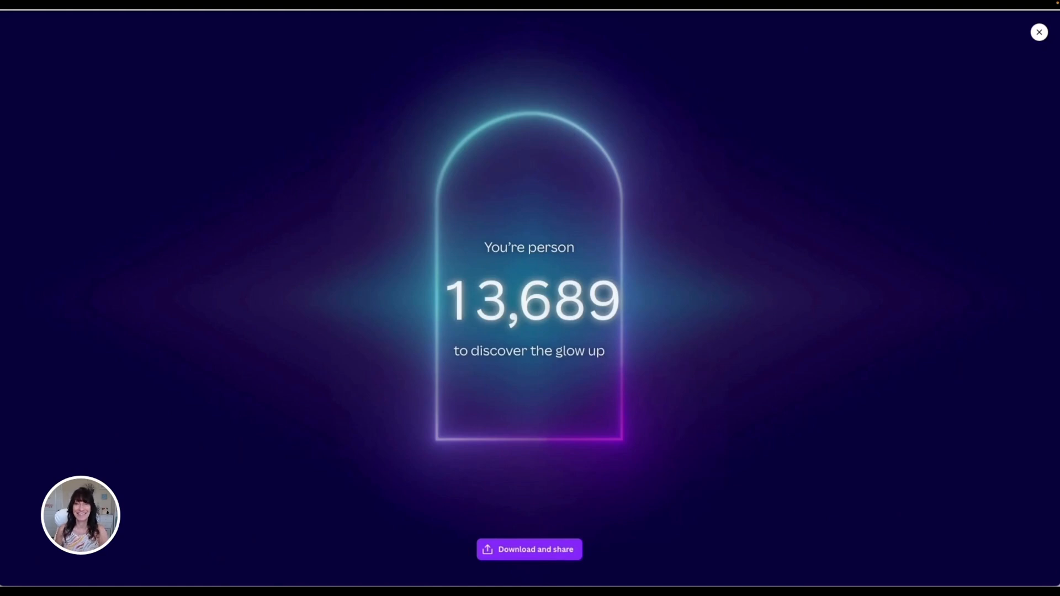
click(1039, 32)
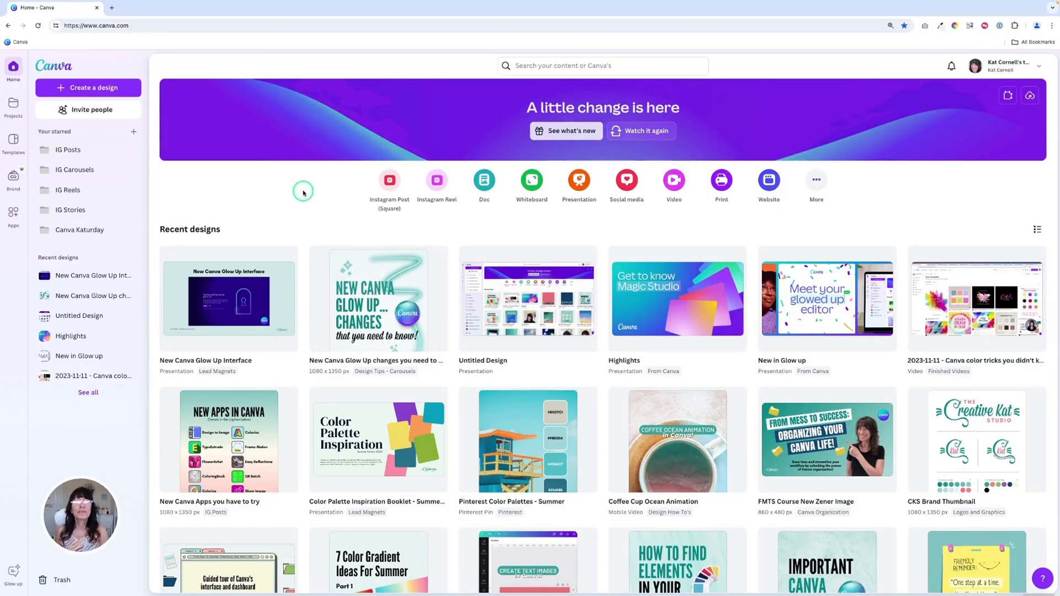
mouse_move(303, 194)
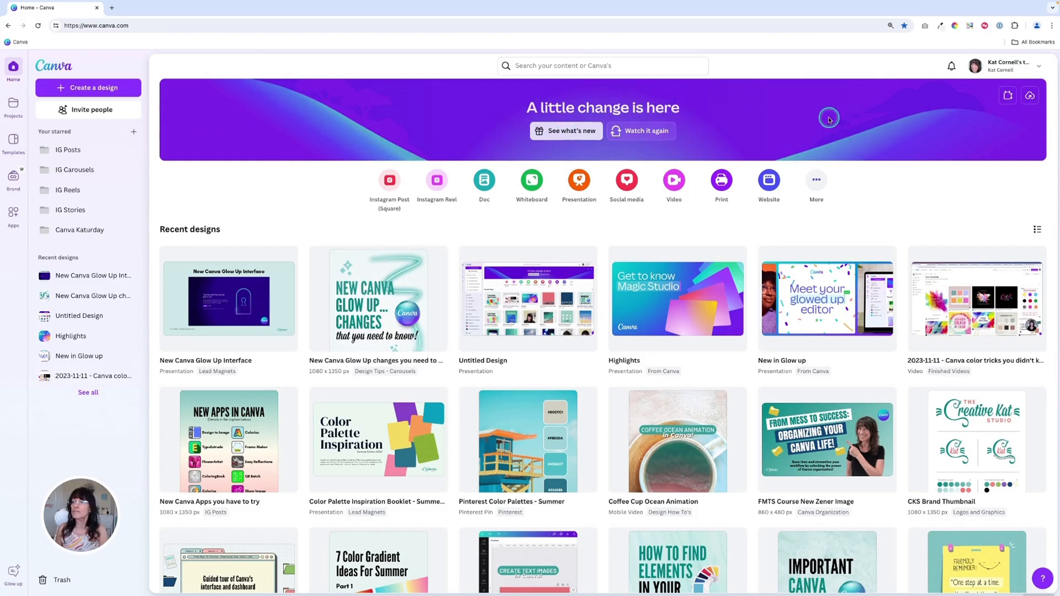
mouse_move(264, 206)
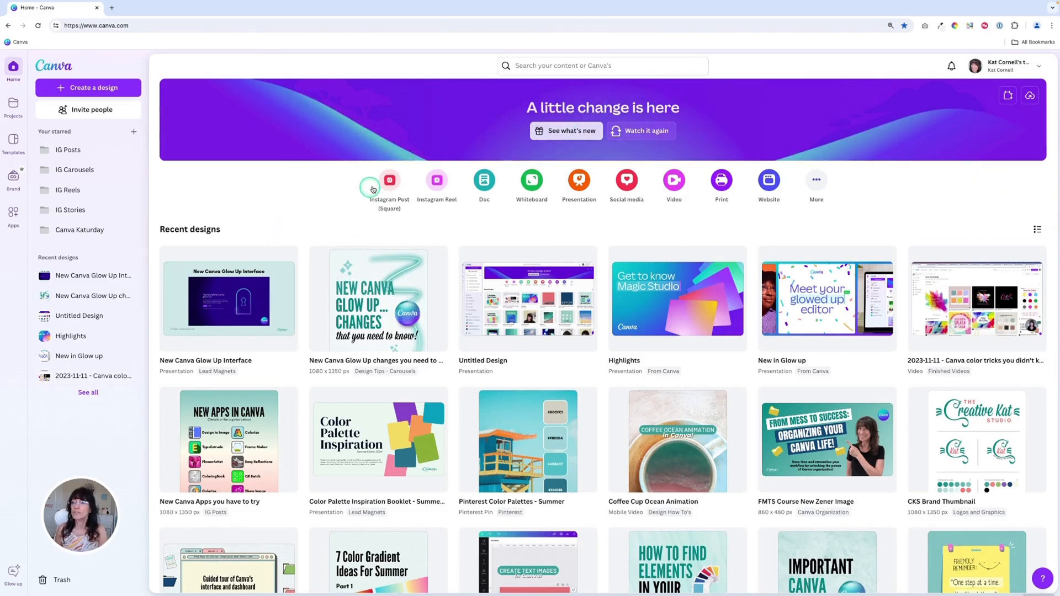
mouse_move(673, 180)
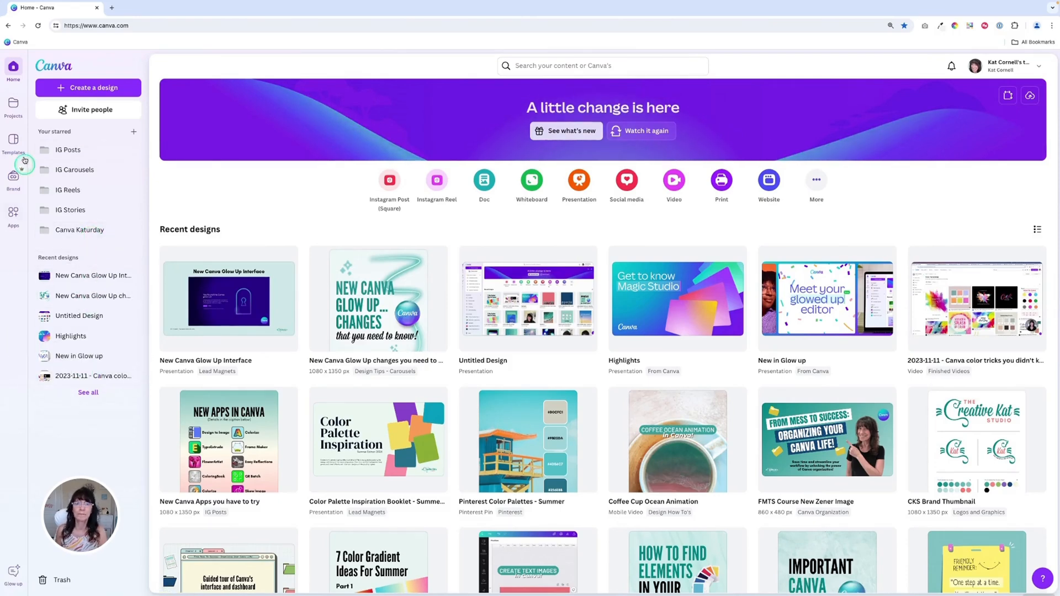
Step: Open Projects and browse the Creative Work Kit templates page
click(13, 106)
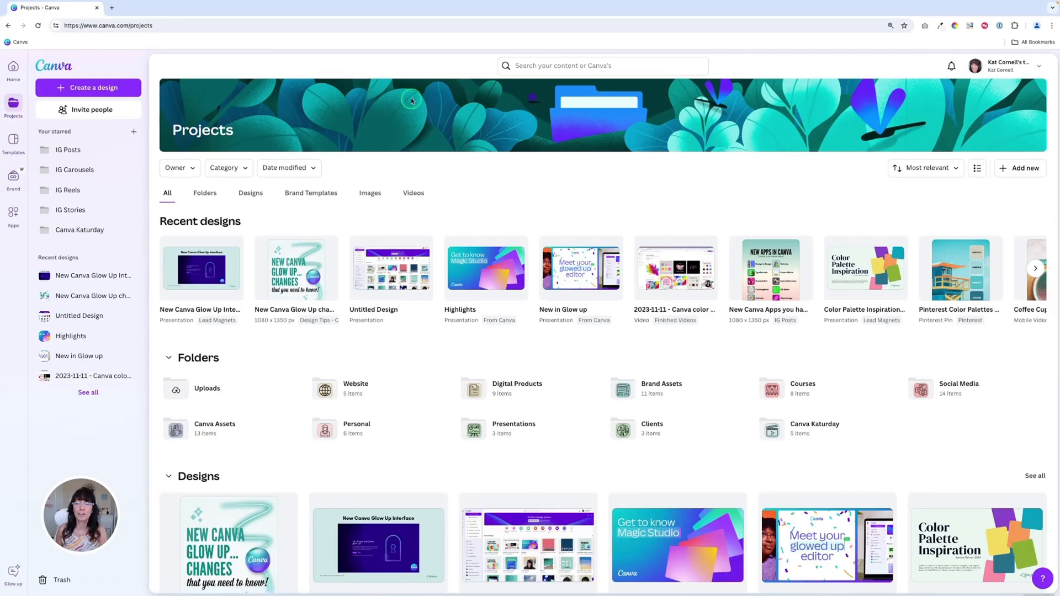
click(13, 142)
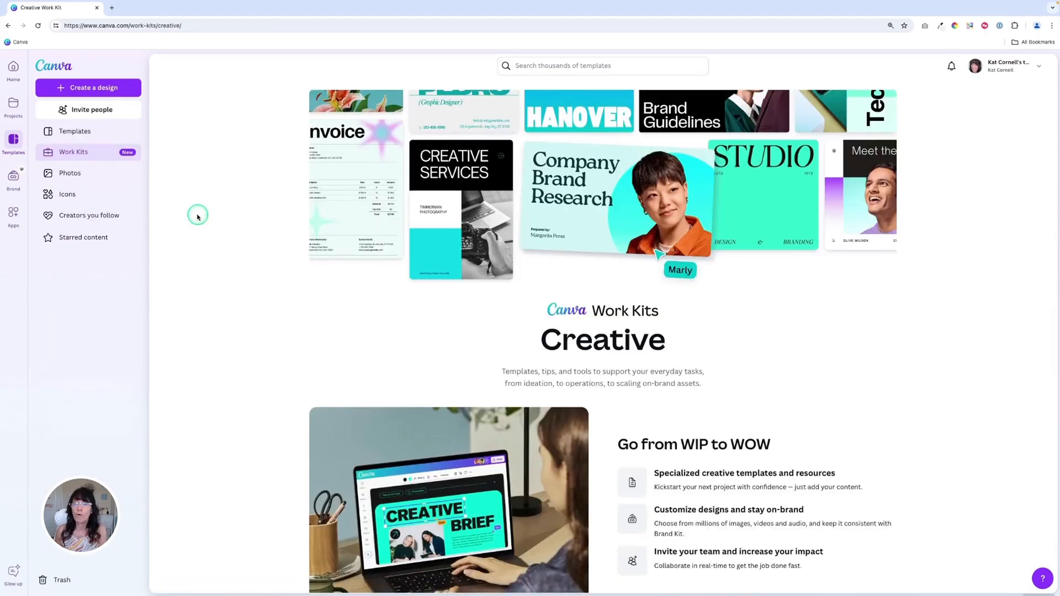
scroll(down, 3)
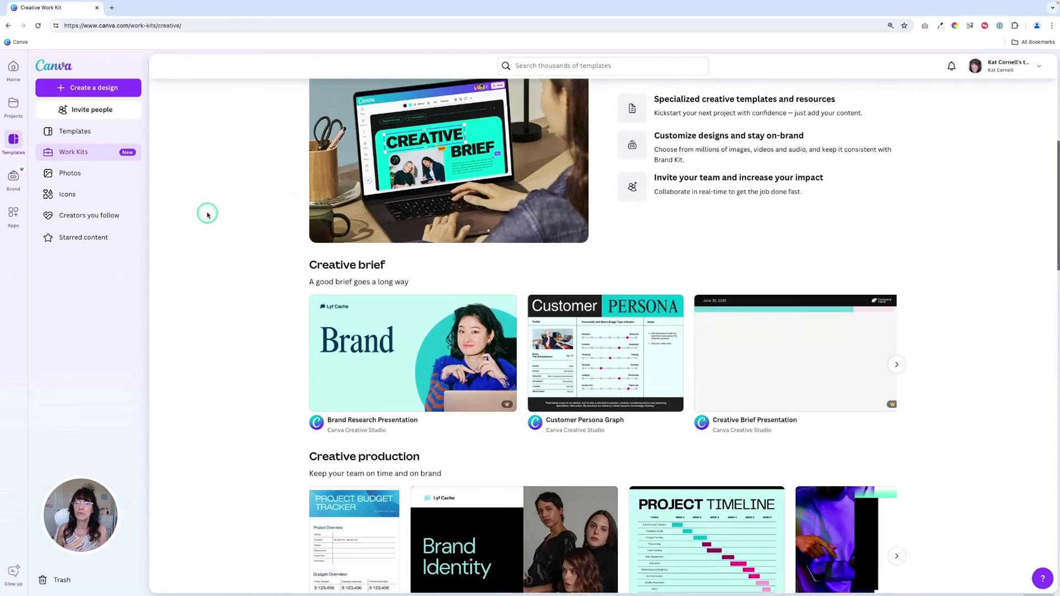
scroll(down, 3)
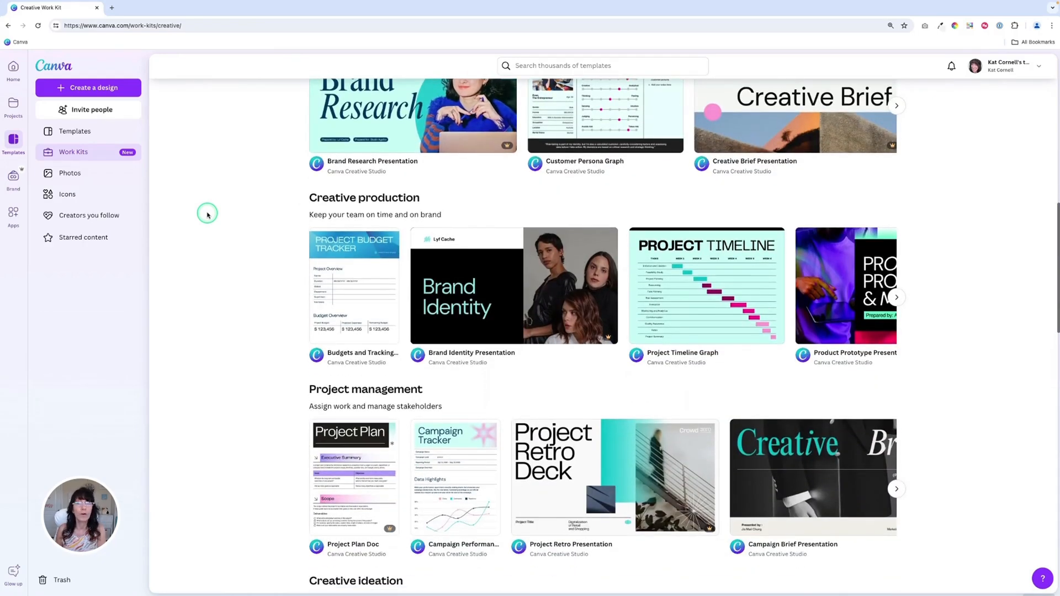
scroll(down, 3)
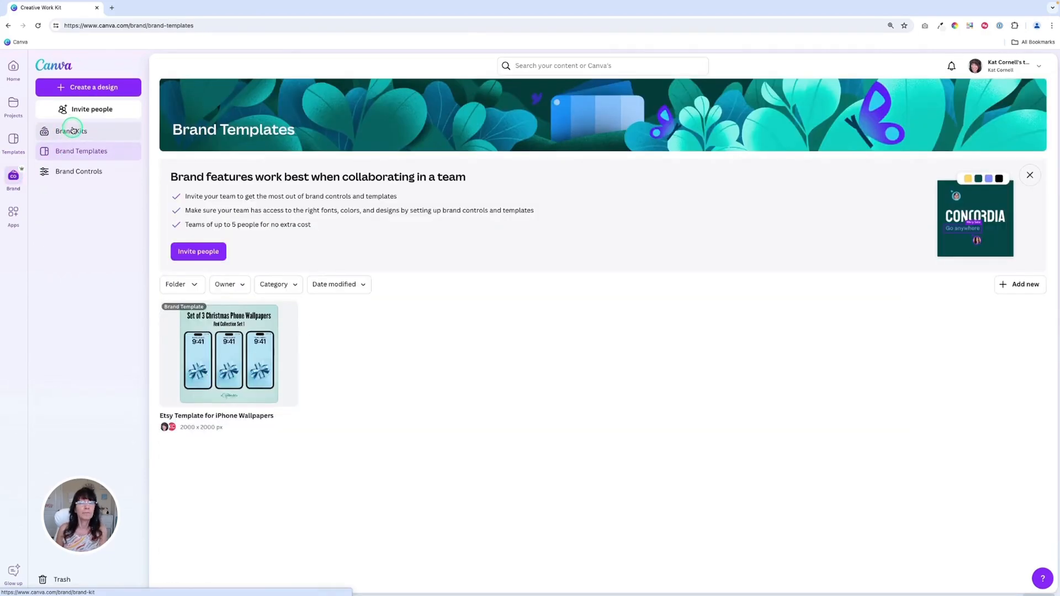
Step: View The Creative Kat Studio brand kit, then go to the Apps page
click(70, 132)
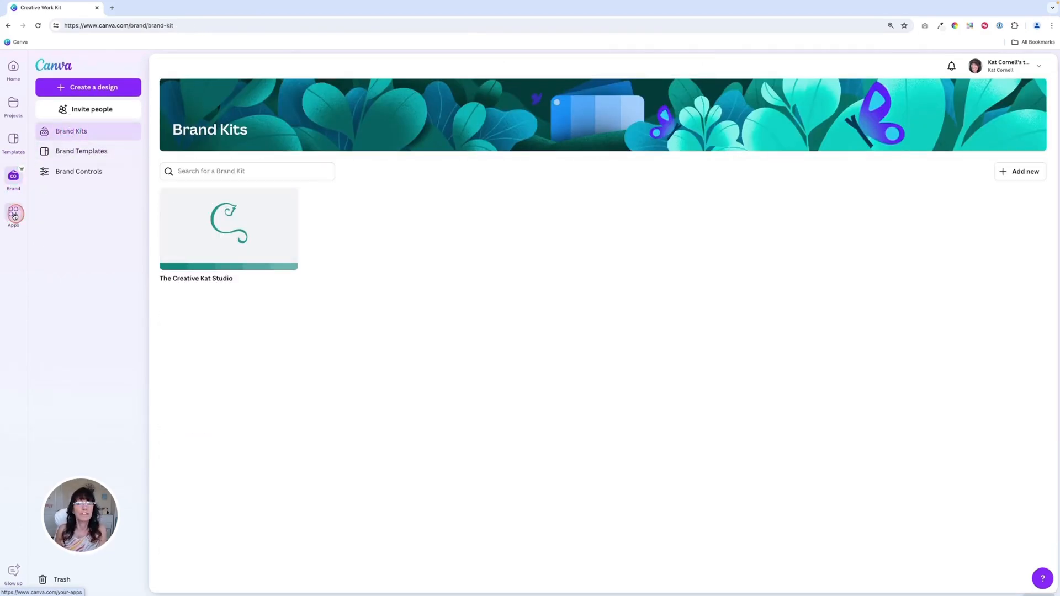
click(13, 215)
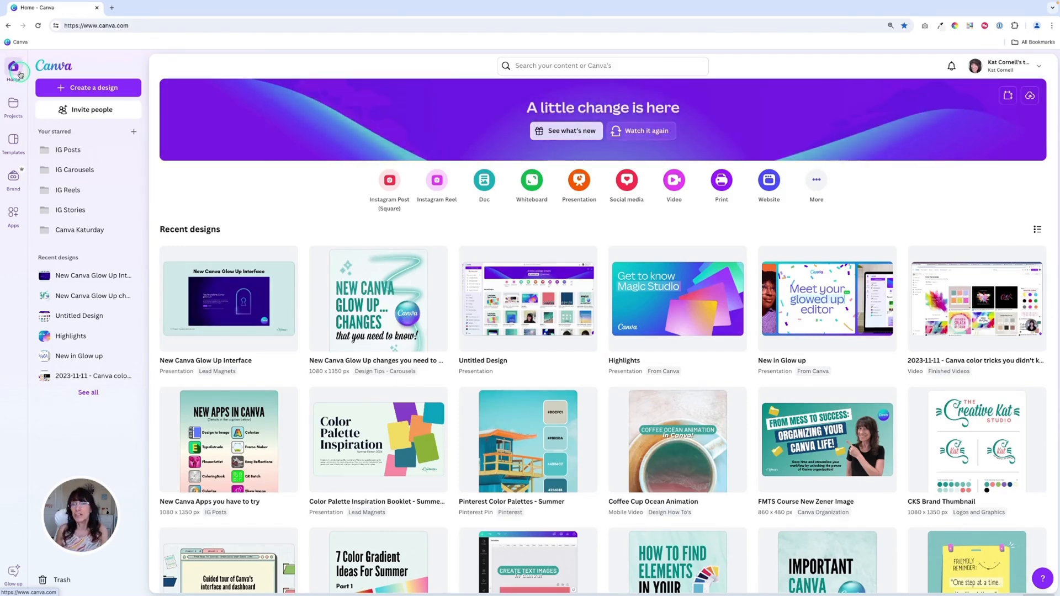
mouse_move(291, 242)
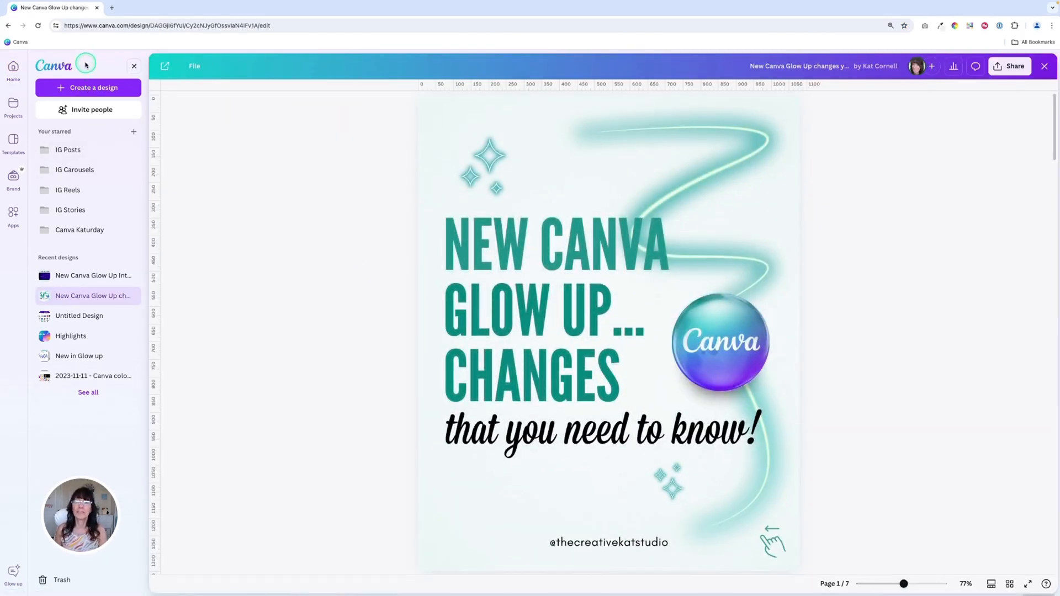
mouse_move(88, 426)
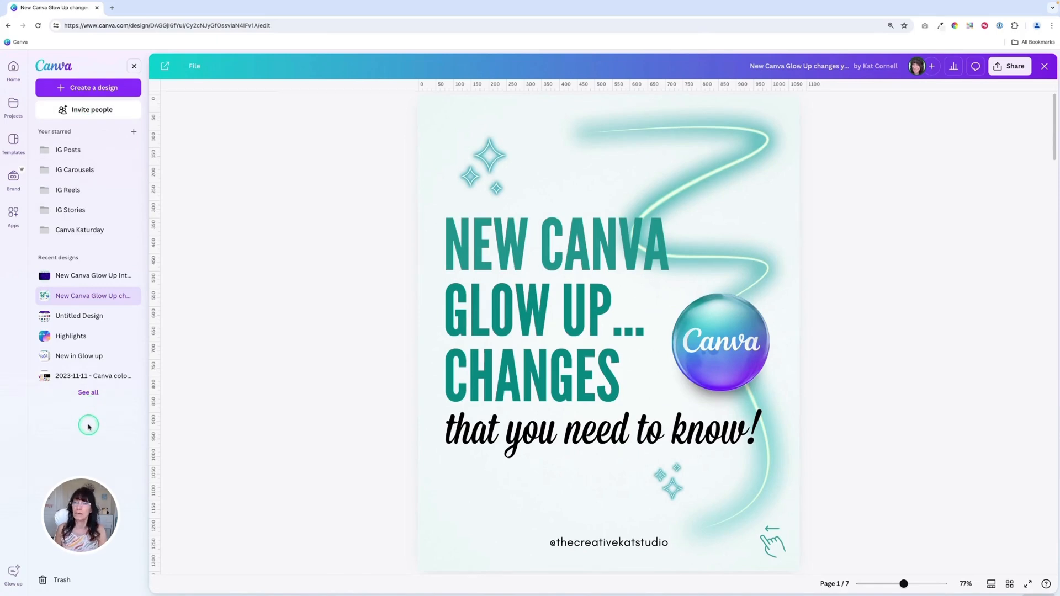
mouse_move(304, 156)
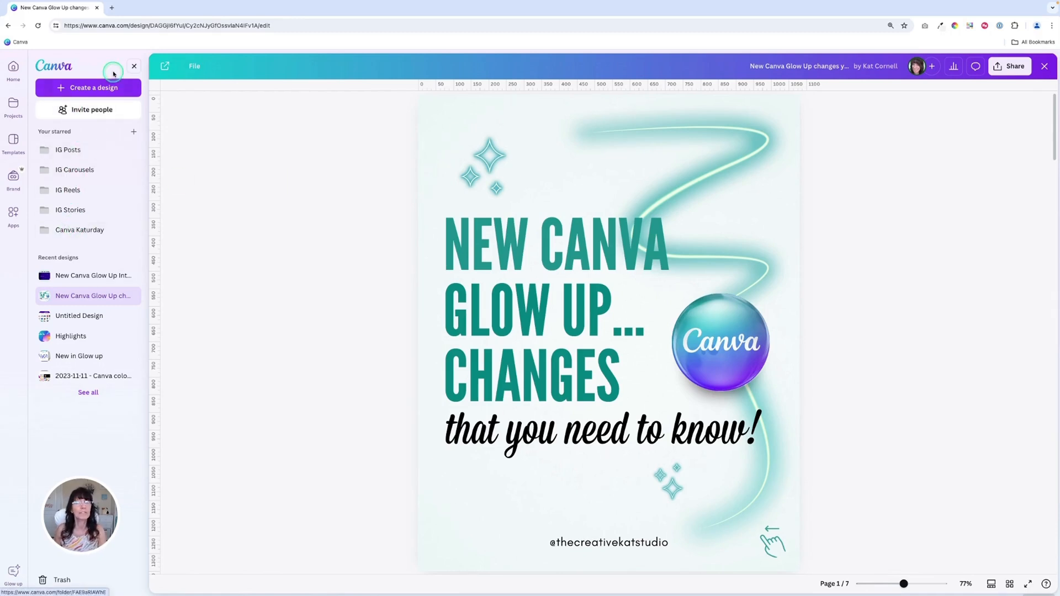
mouse_move(135, 67)
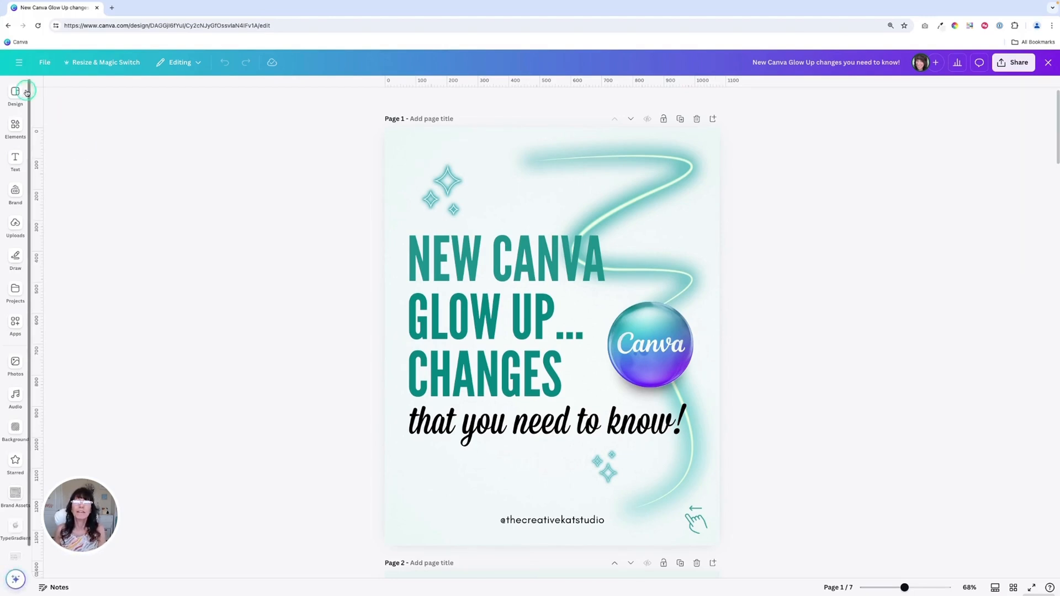
click(15, 94)
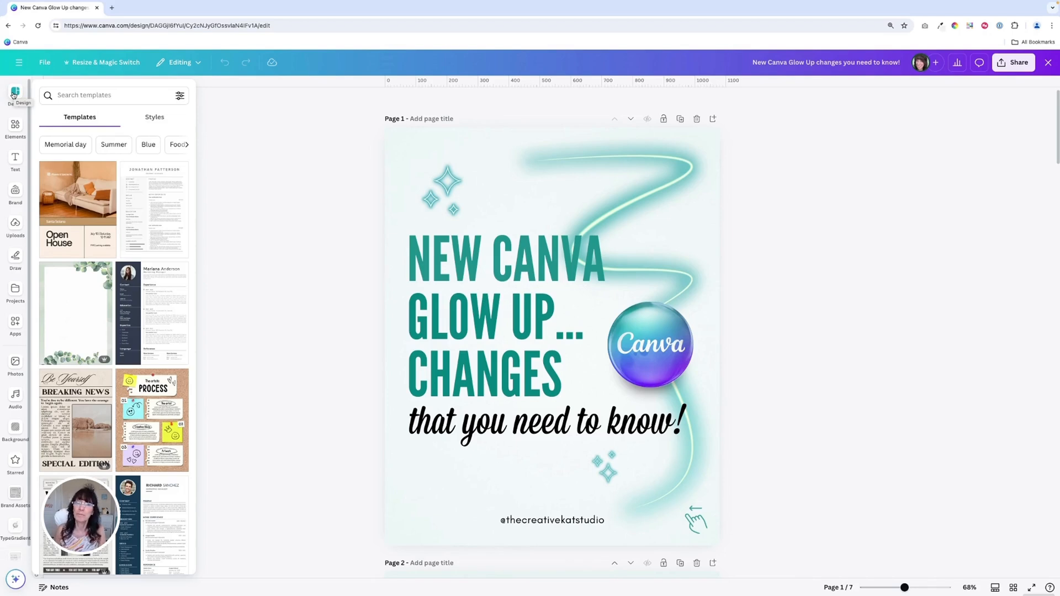
click(14, 160)
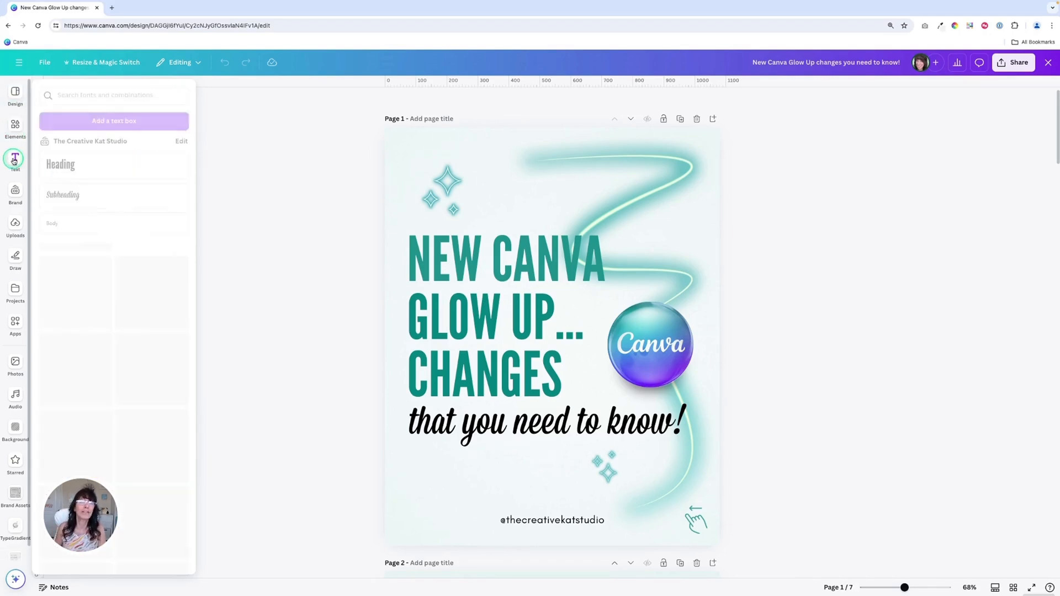
click(15, 232)
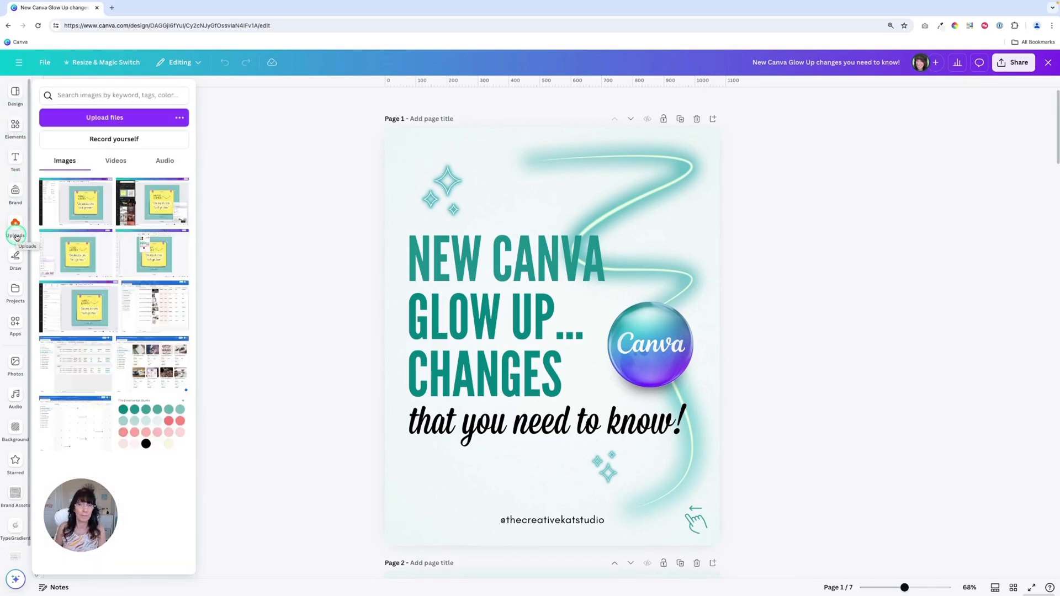
click(15, 93)
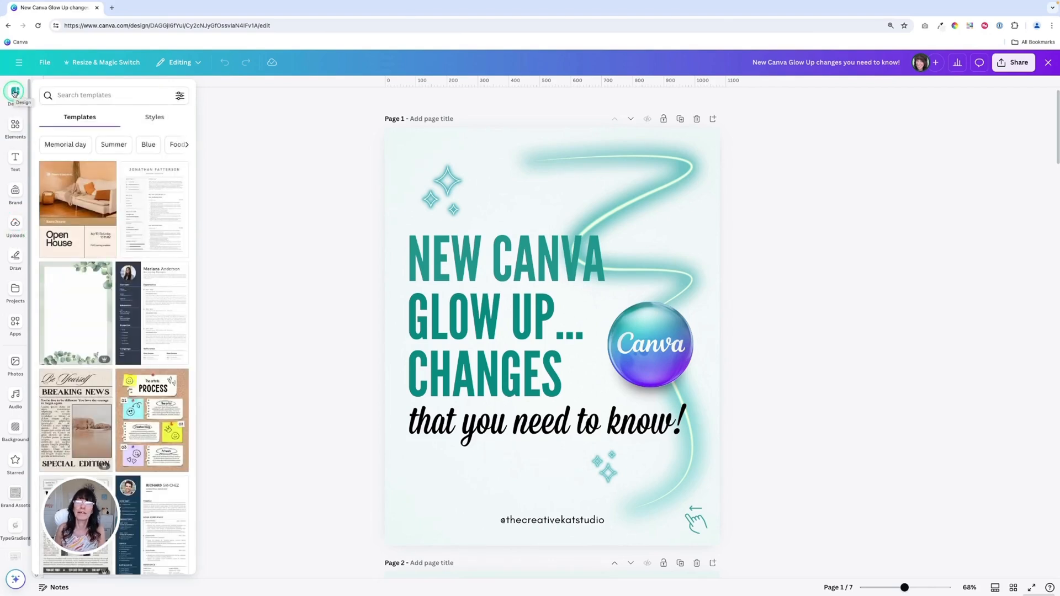
click(15, 94)
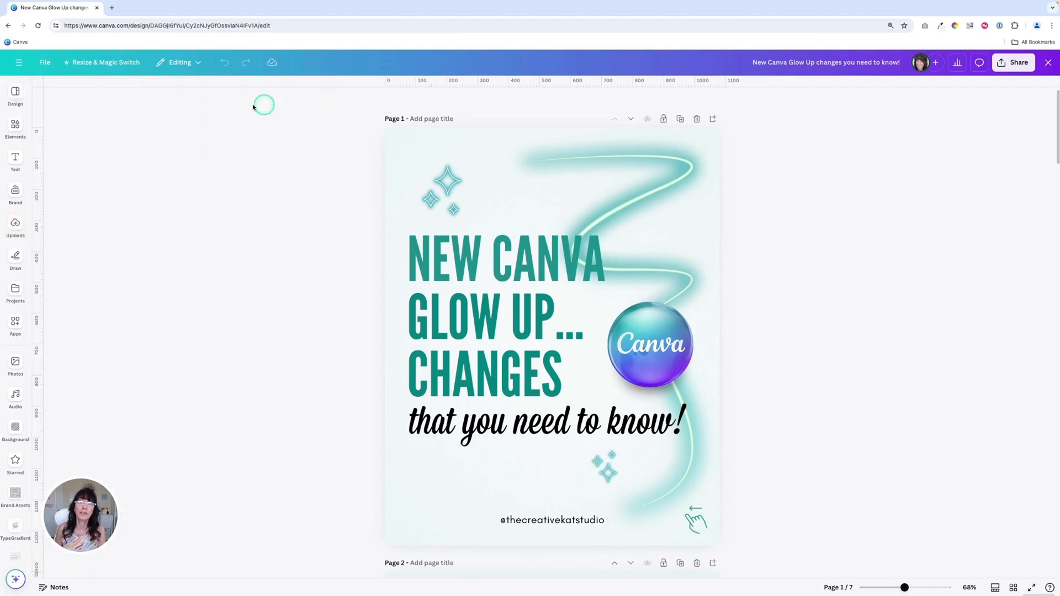
click(15, 95)
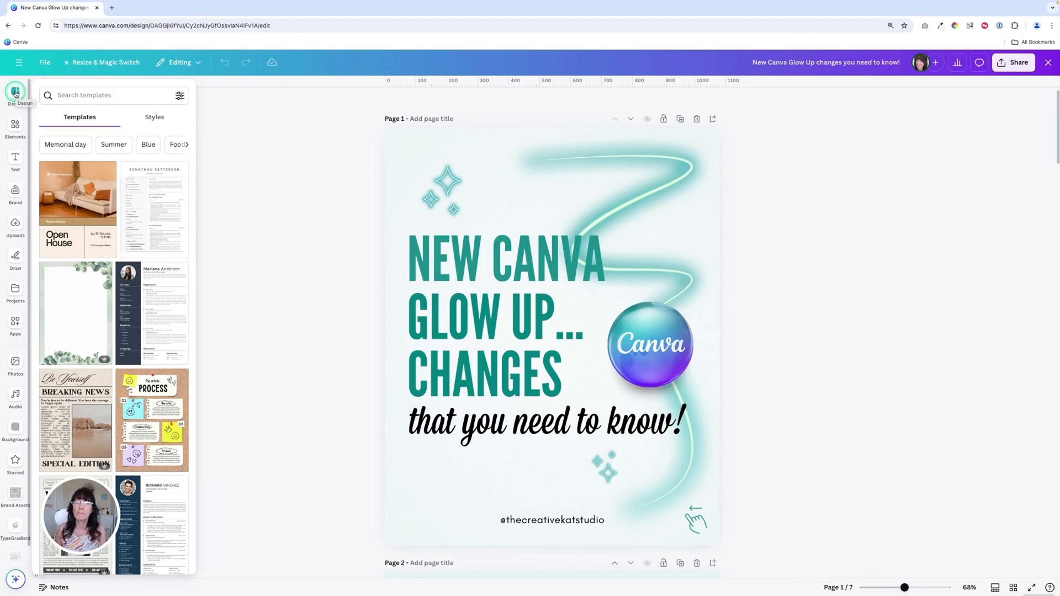
click(15, 95)
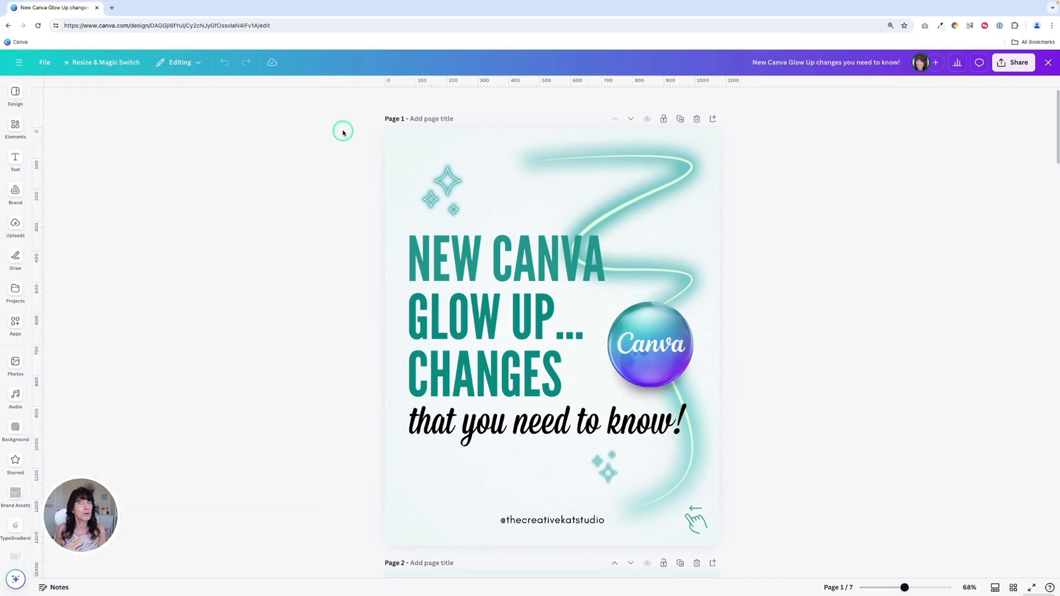
mouse_move(340, 131)
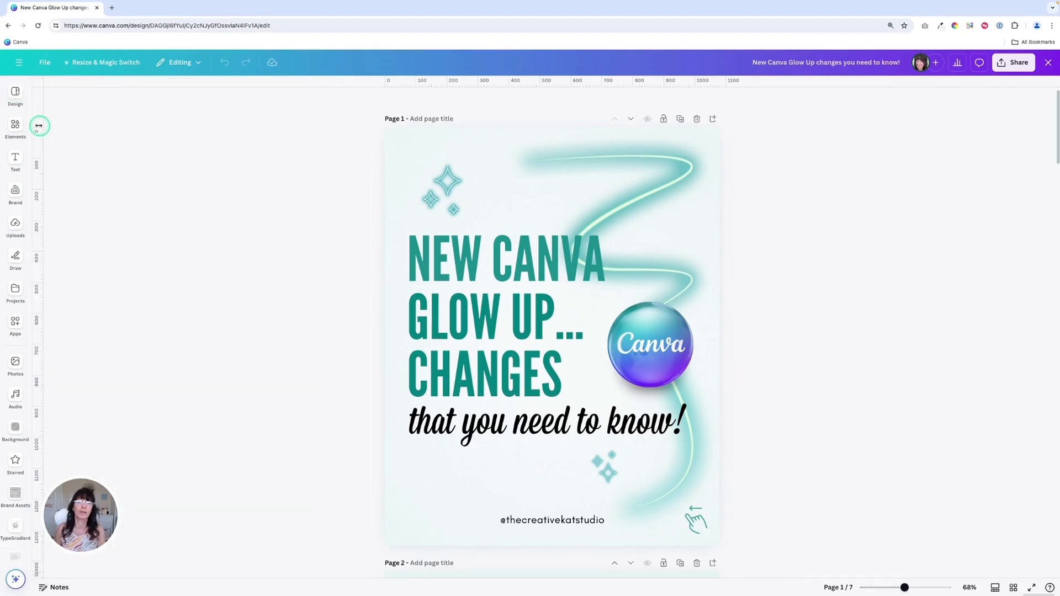
click(14, 129)
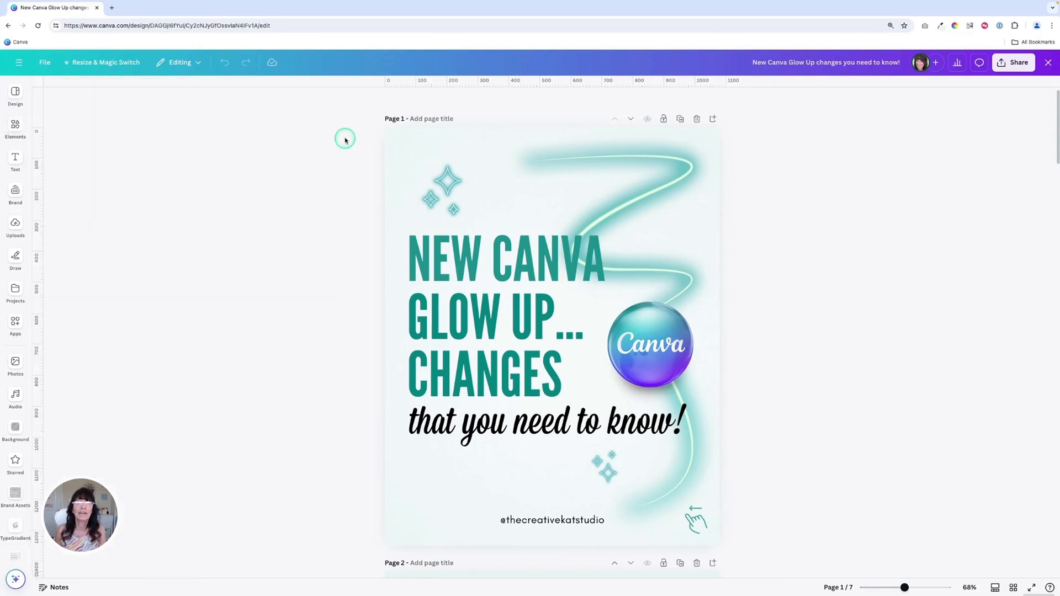
mouse_move(329, 140)
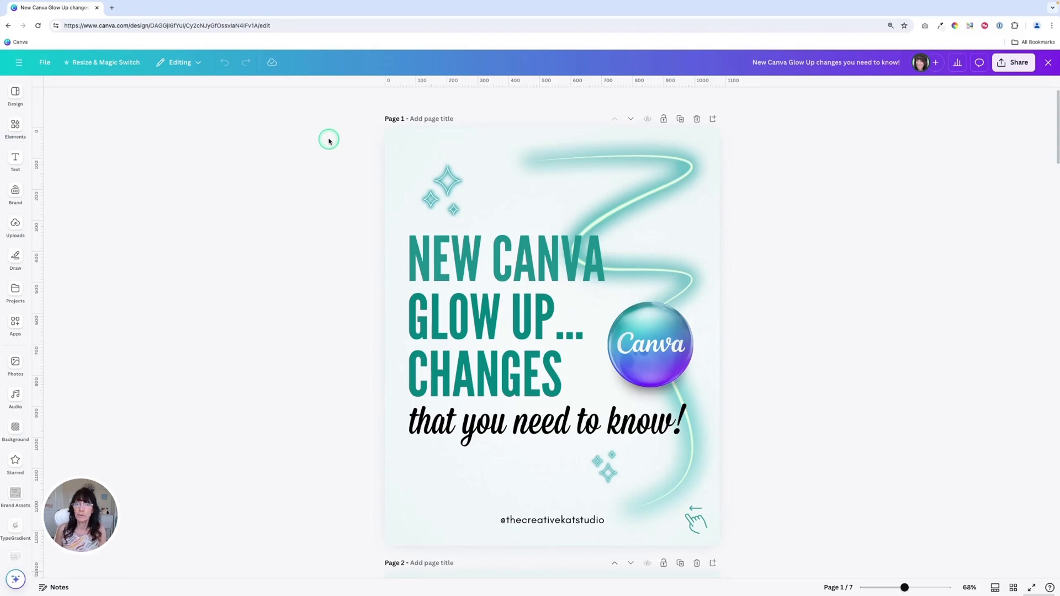
Step: Open and collapse the Elements library, browse Apps, then return to Elements
click(15, 130)
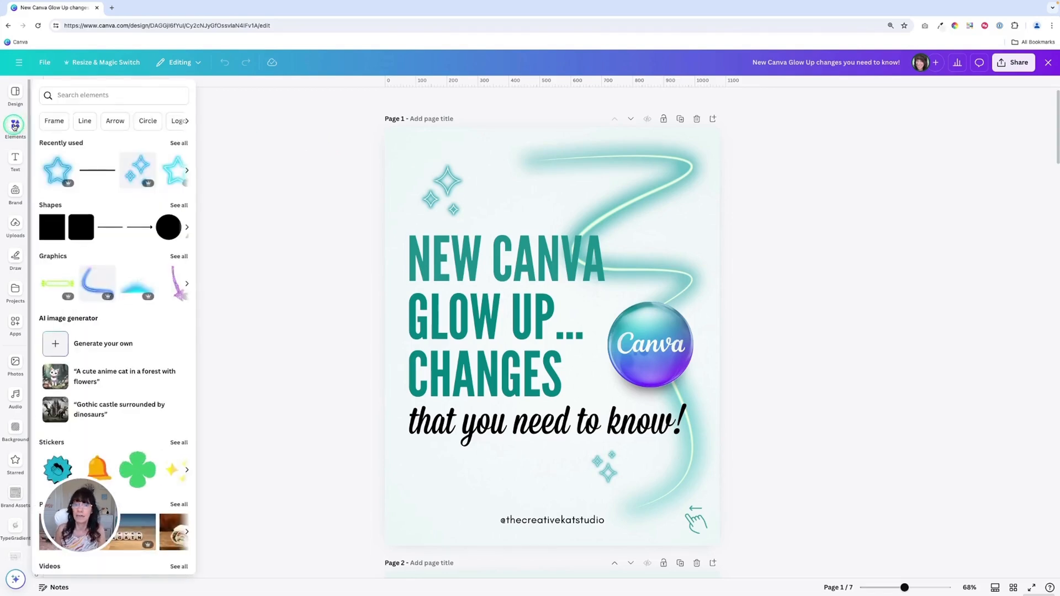
click(54, 117)
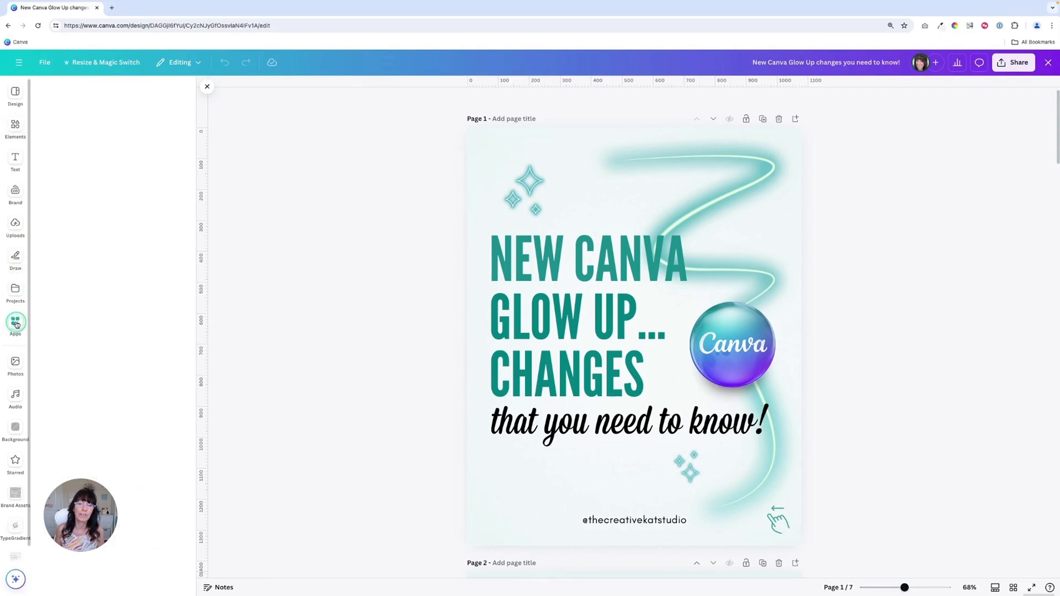
click(15, 324)
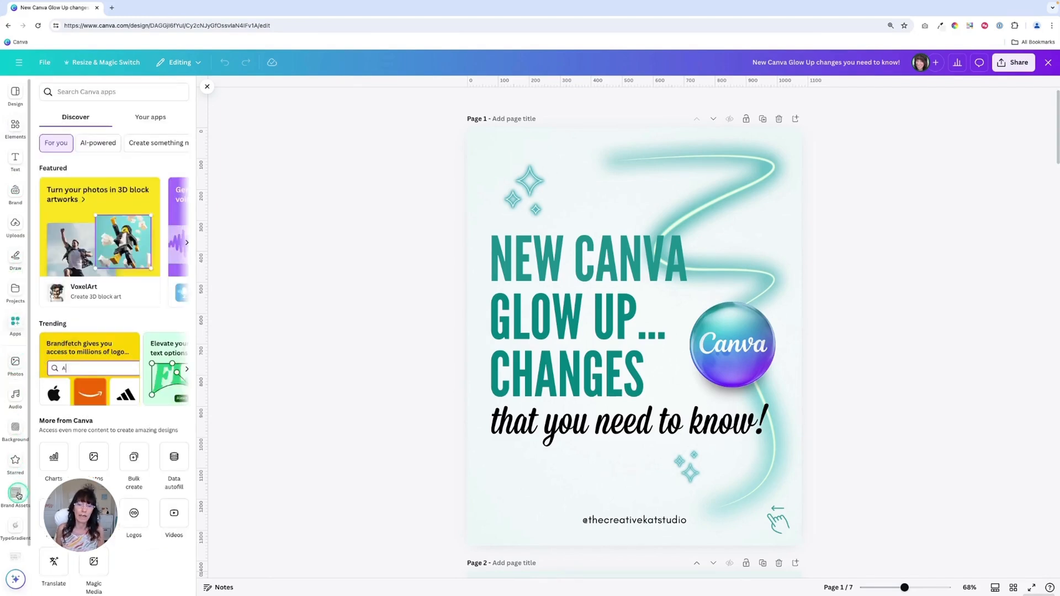
click(15, 497)
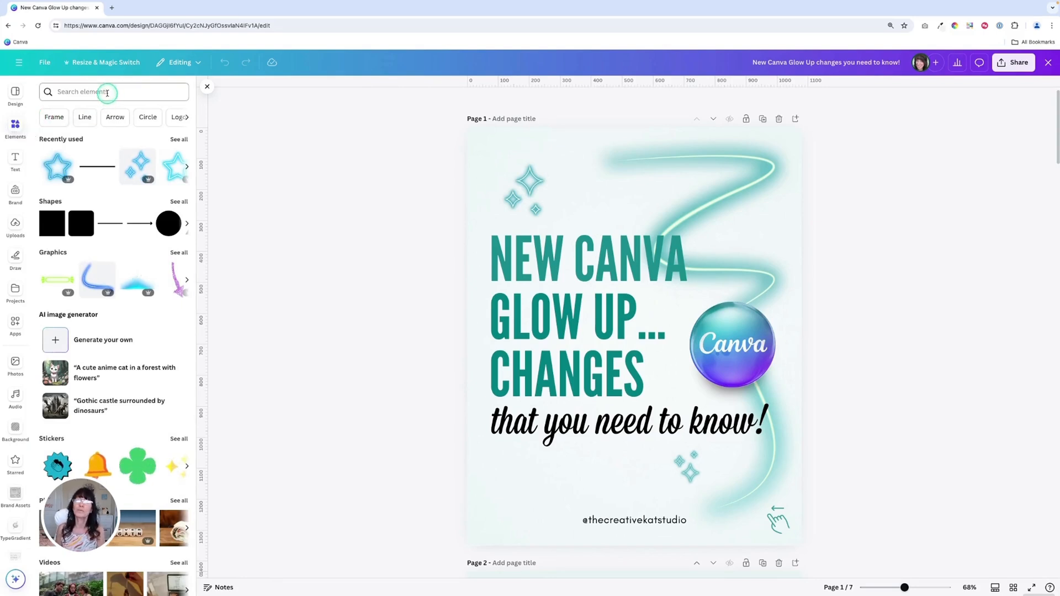
click(102, 91)
text(clouds)
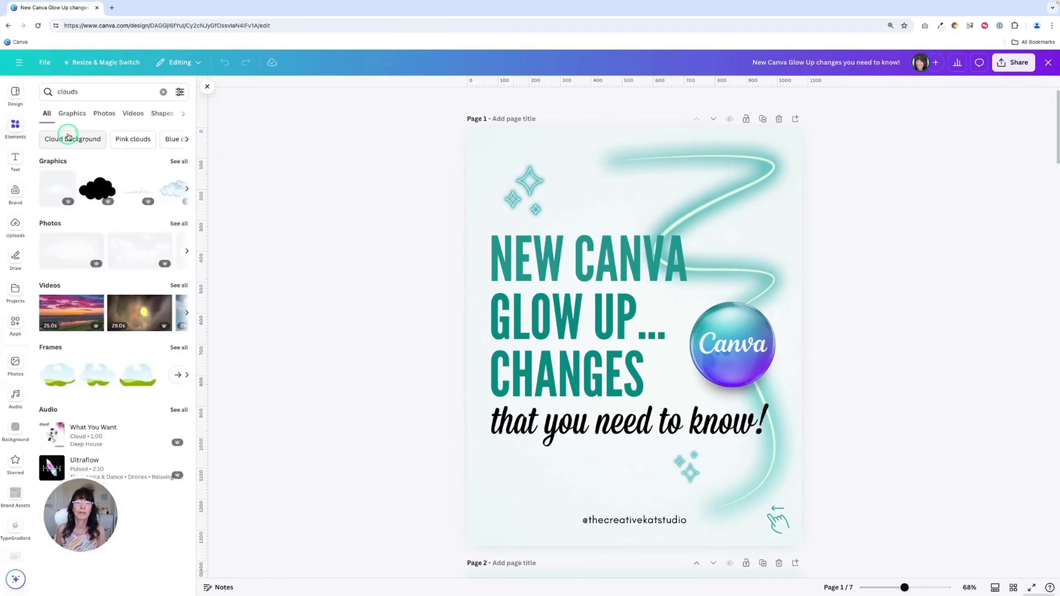
click(71, 113)
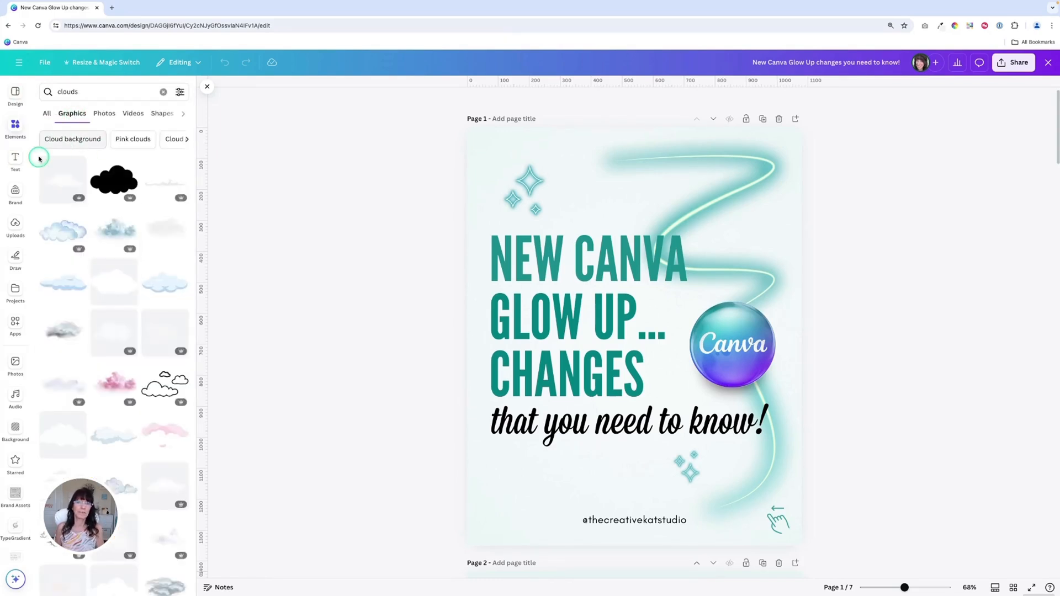
mouse_move(57, 179)
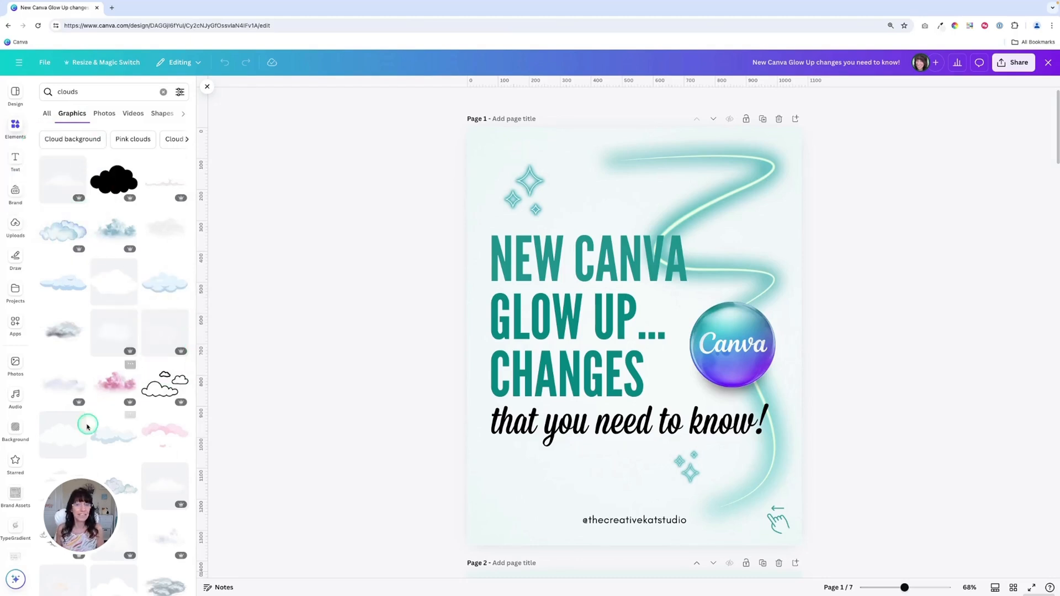
scroll(down, 3)
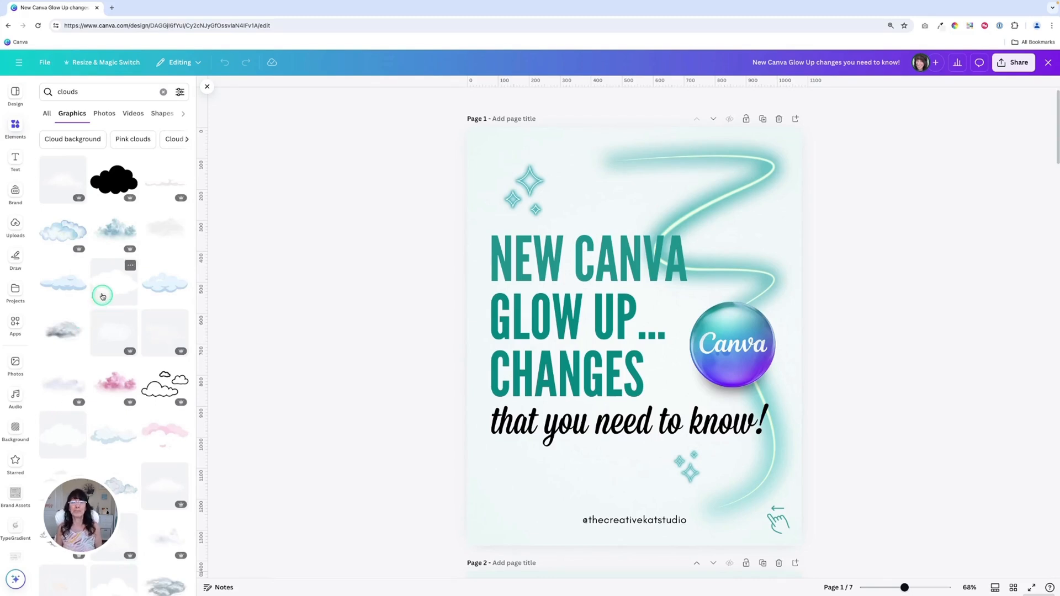
mouse_move(82, 217)
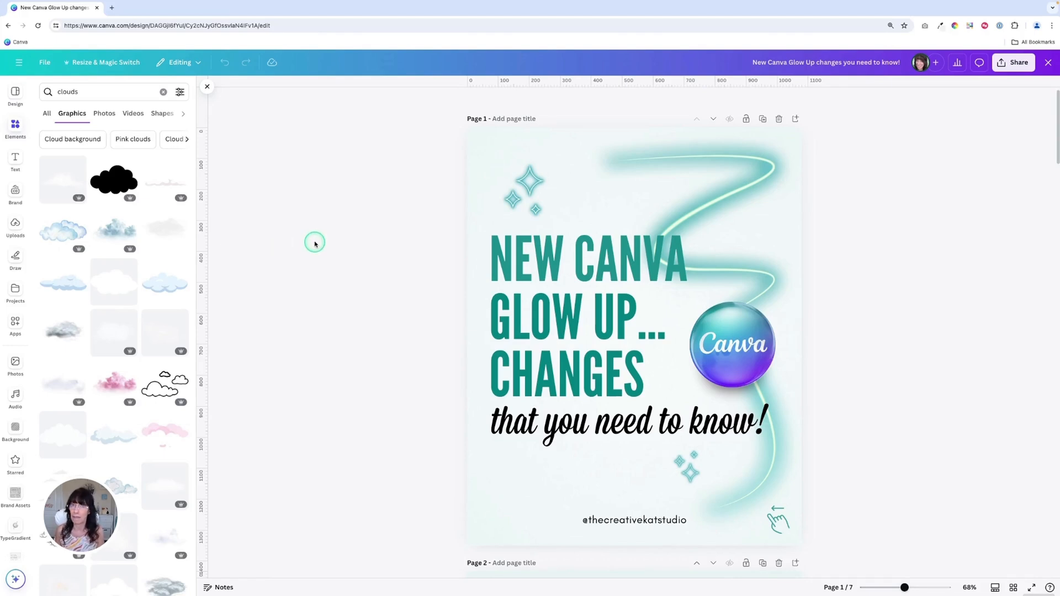
mouse_move(297, 229)
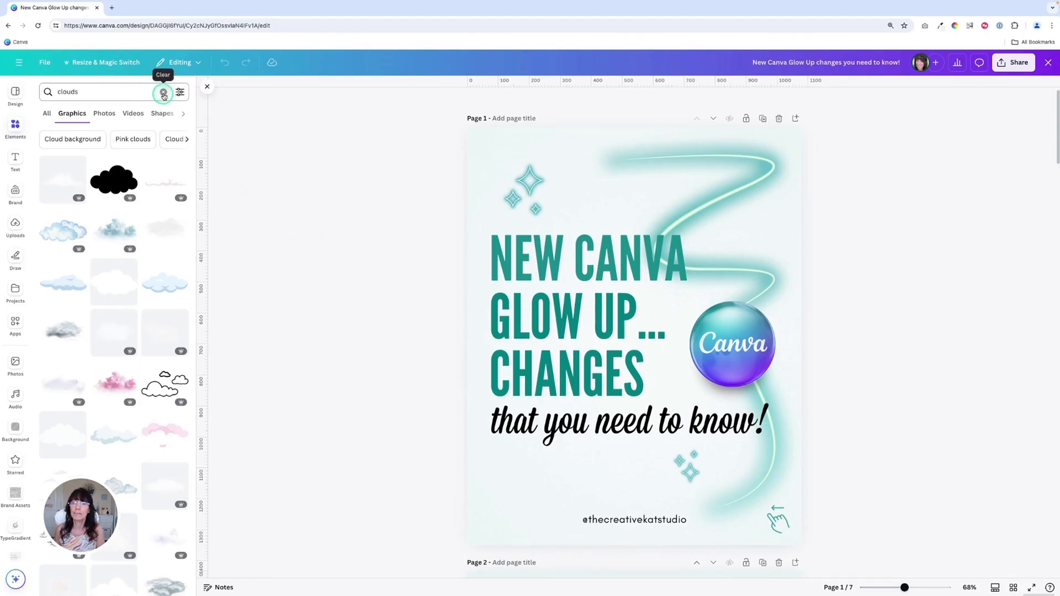
click(163, 91)
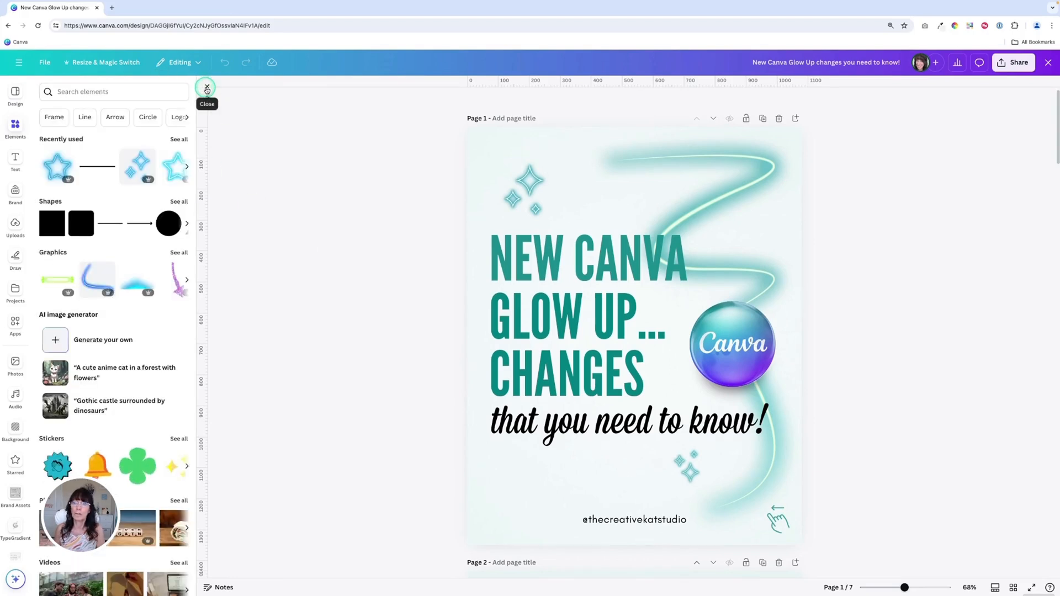
Step: Close the elements library, then select the headline, the page background, and the headline again
click(208, 88)
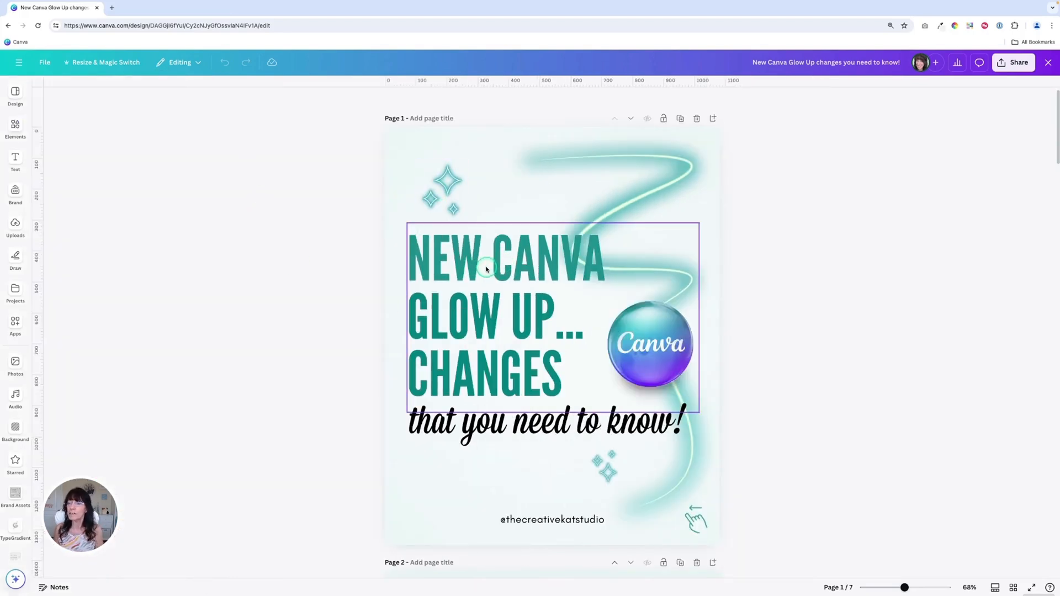
click(467, 262)
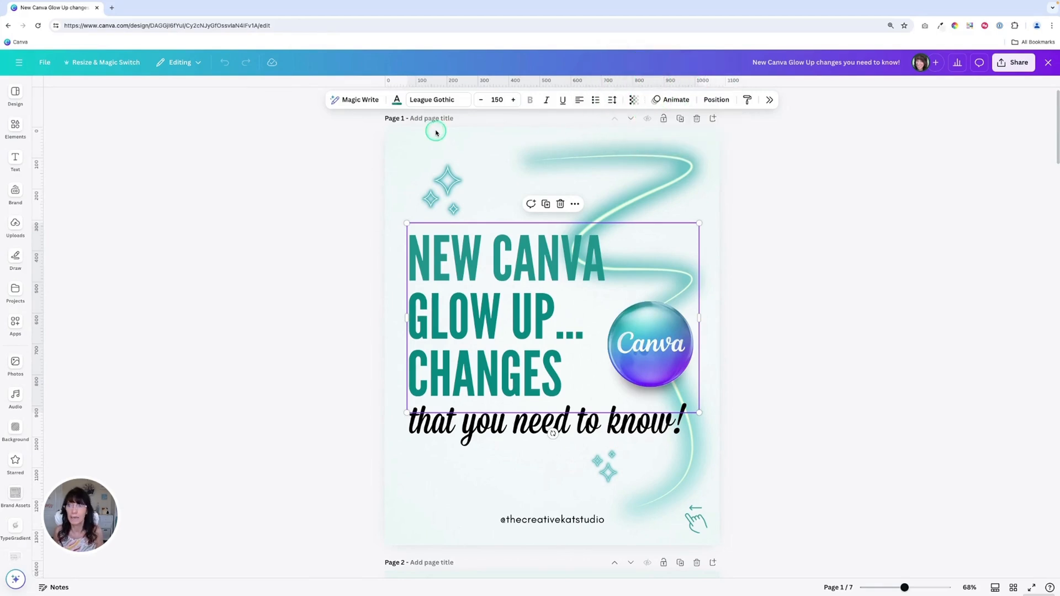
click(441, 190)
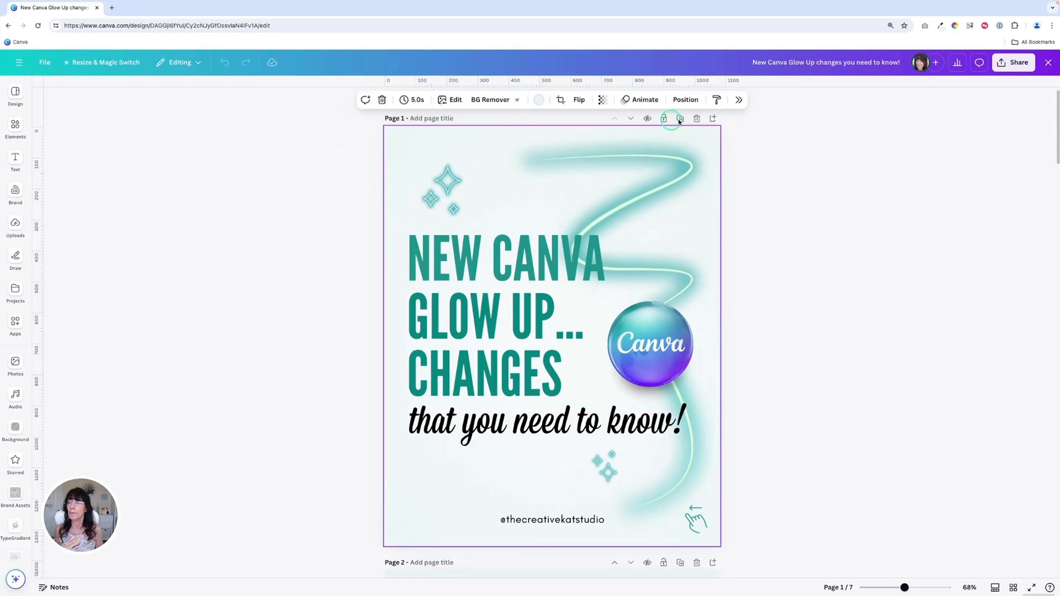
click(439, 259)
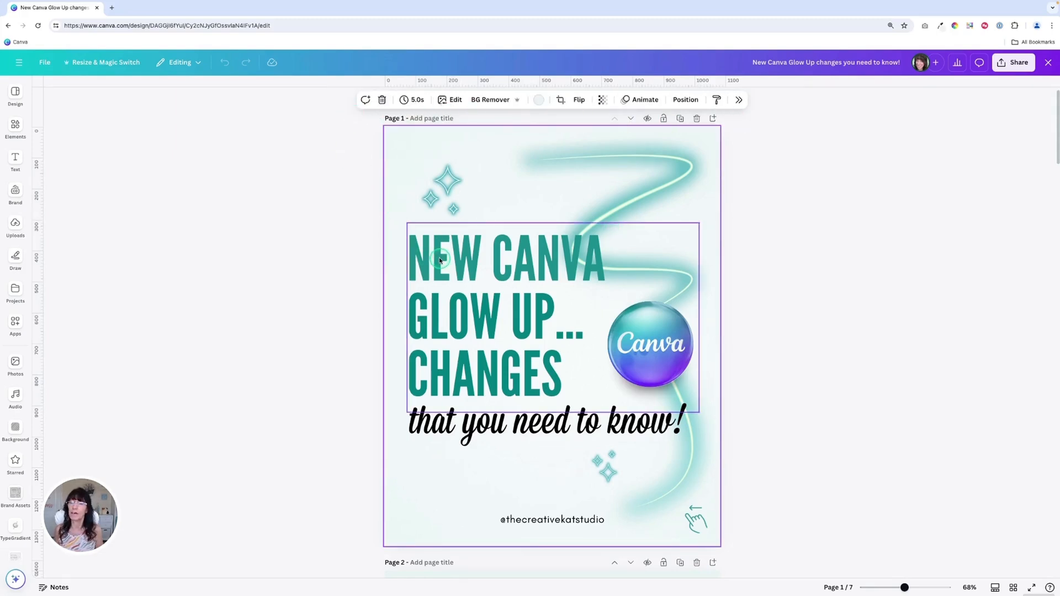
click(440, 260)
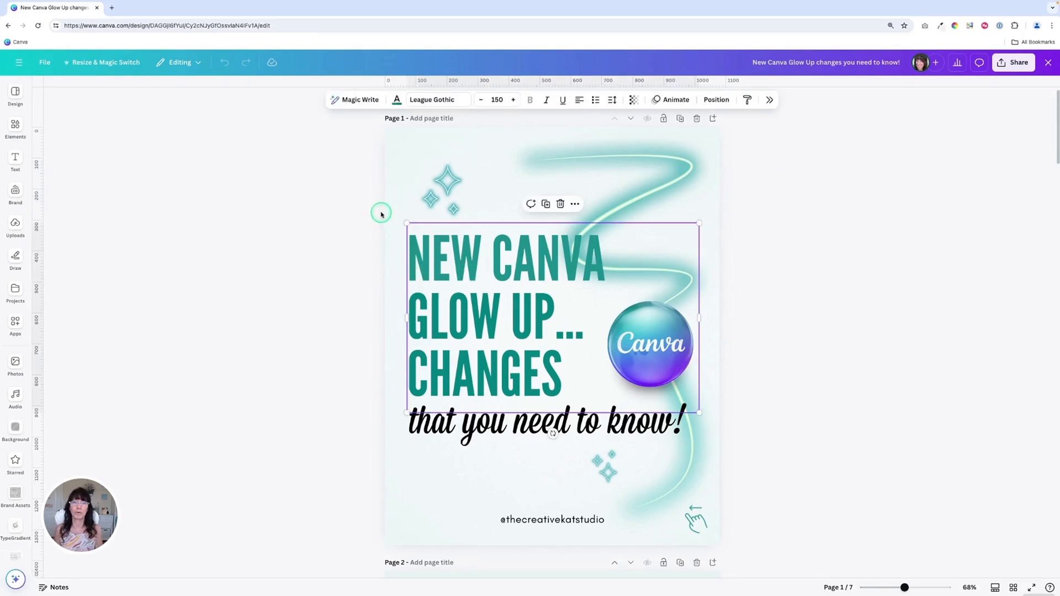
mouse_move(392, 118)
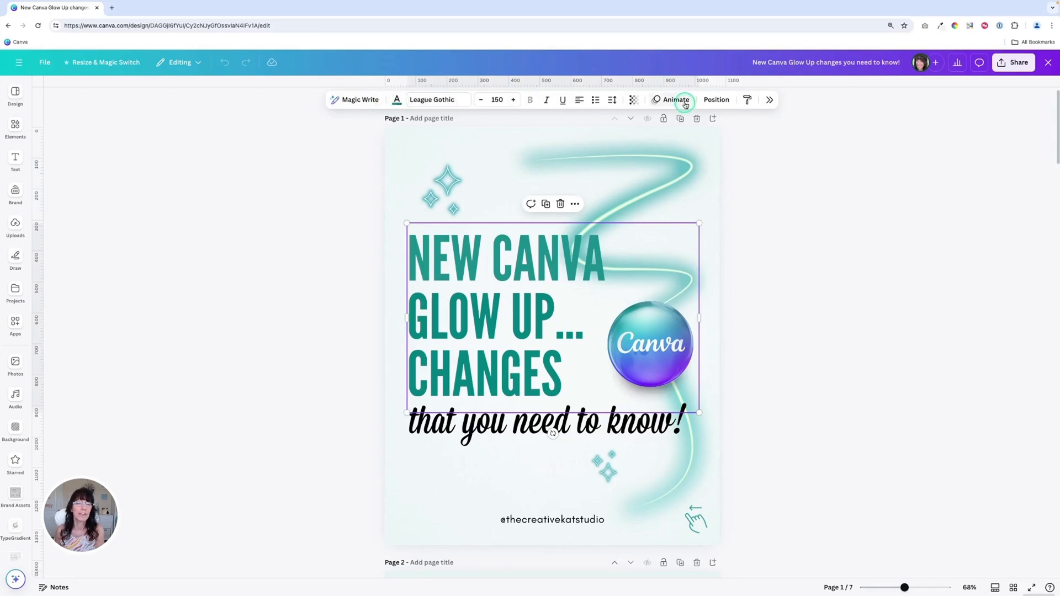
mouse_move(397, 100)
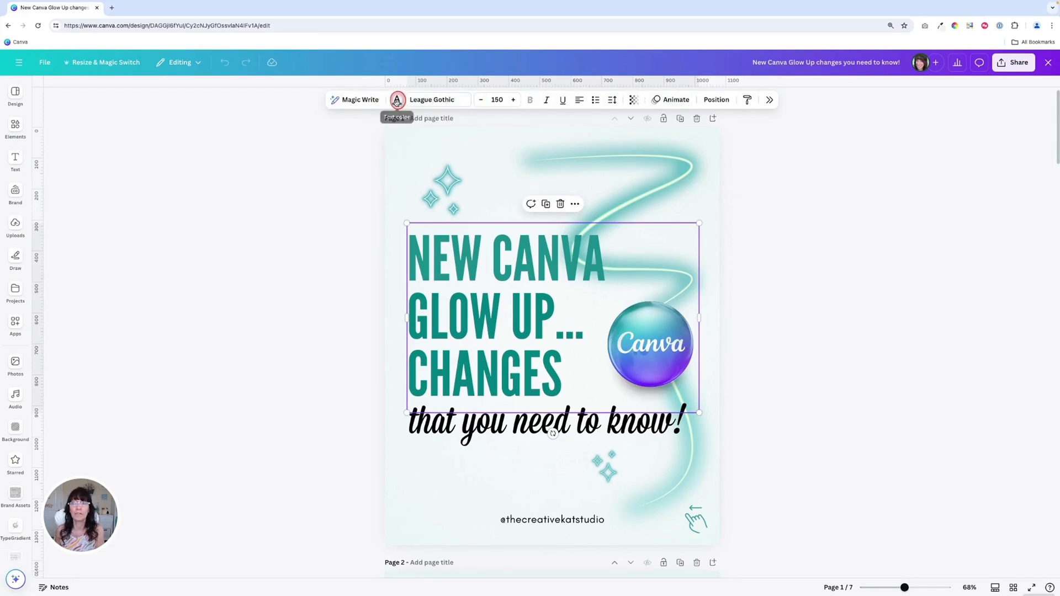
Step: Apply a teal brand colour to the headline and reopen its colour choices
click(397, 100)
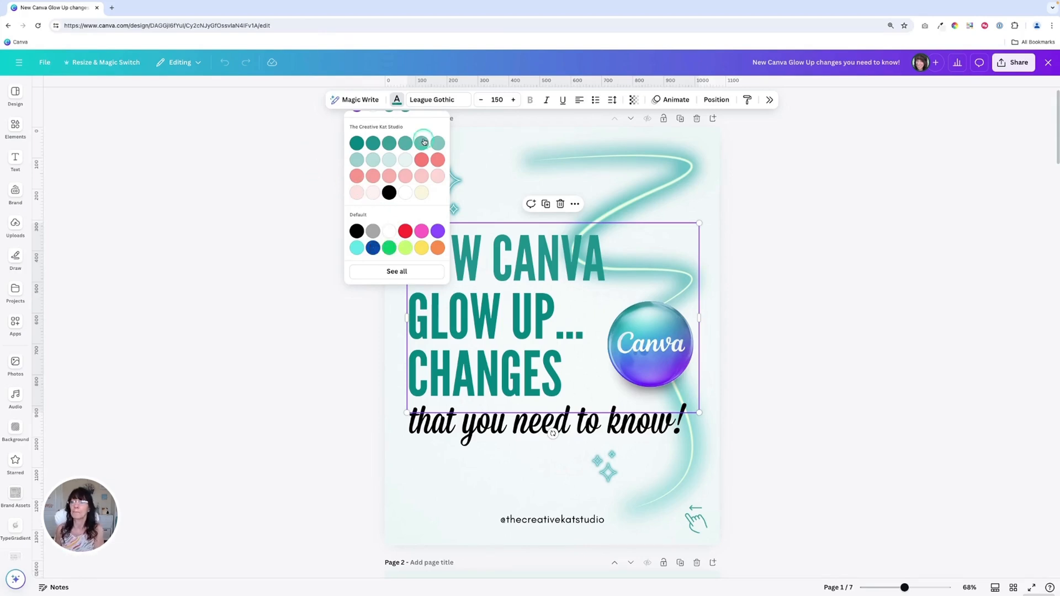
click(433, 100)
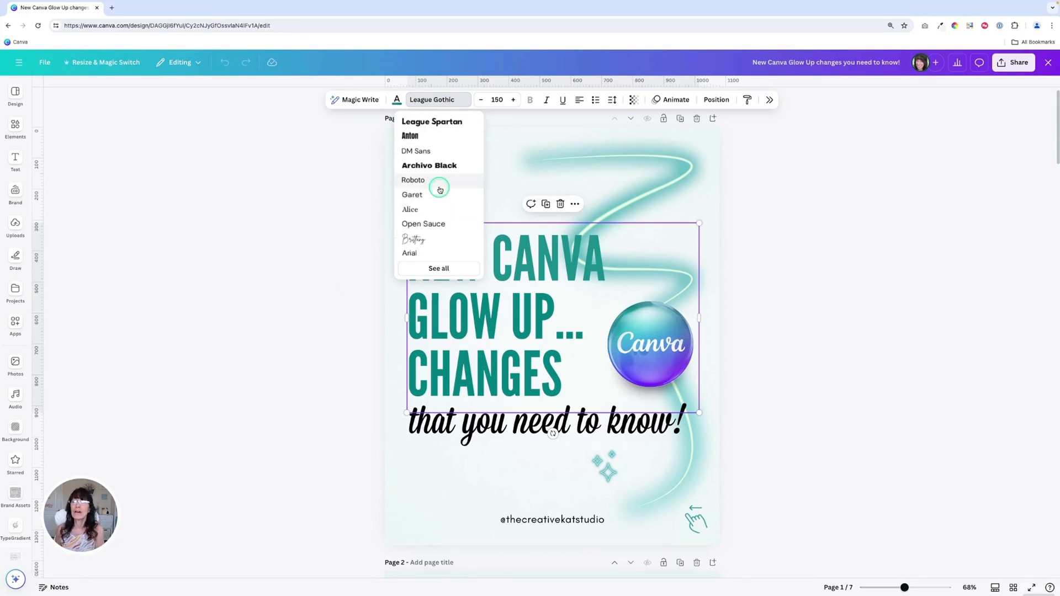
click(397, 100)
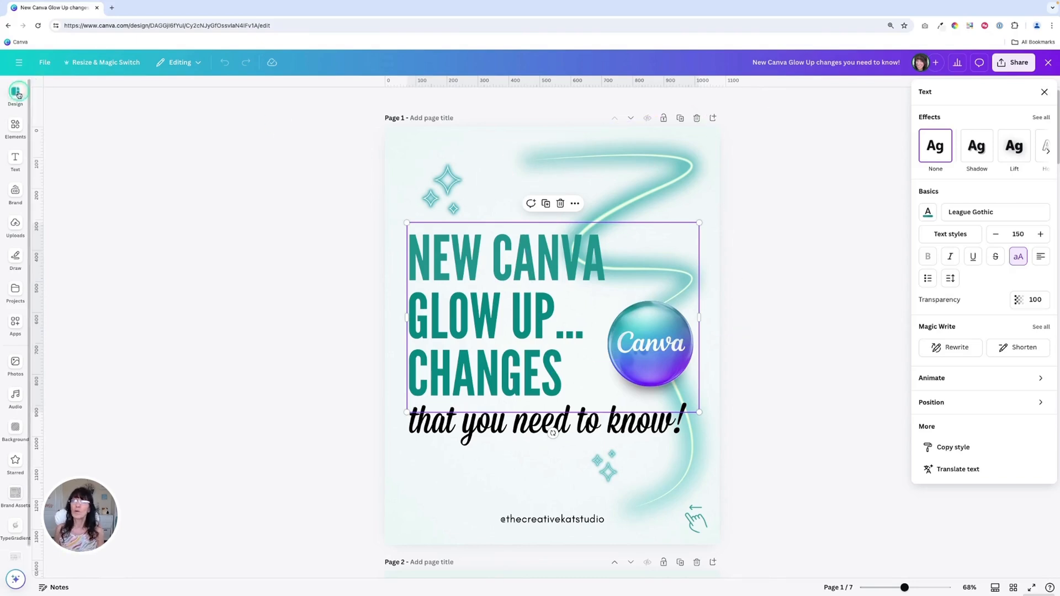
Step: Switch from Design to the Elements library and deselect the sparkles via the page background
click(15, 129)
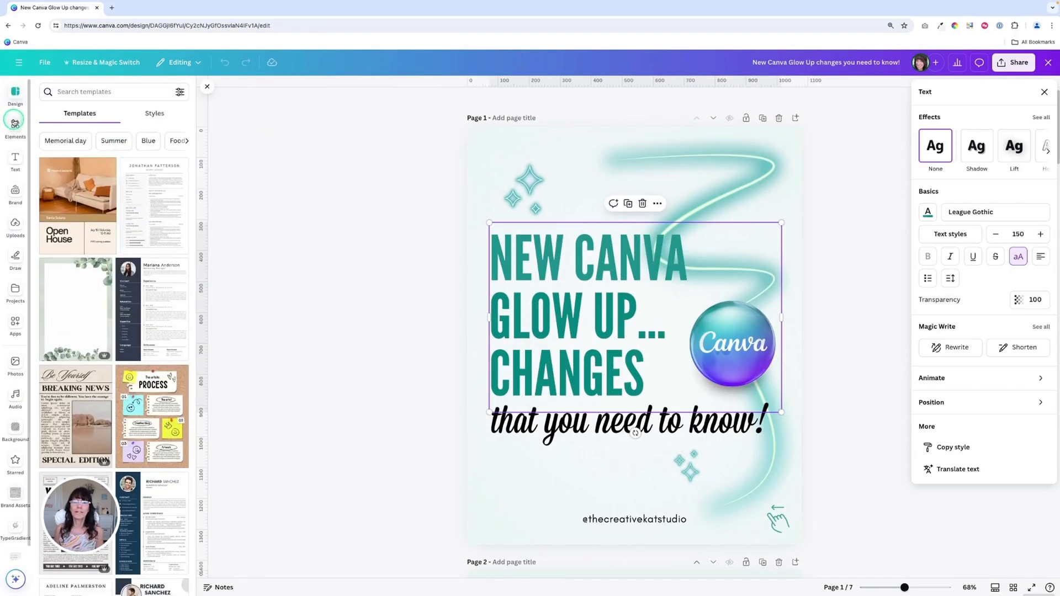
click(15, 126)
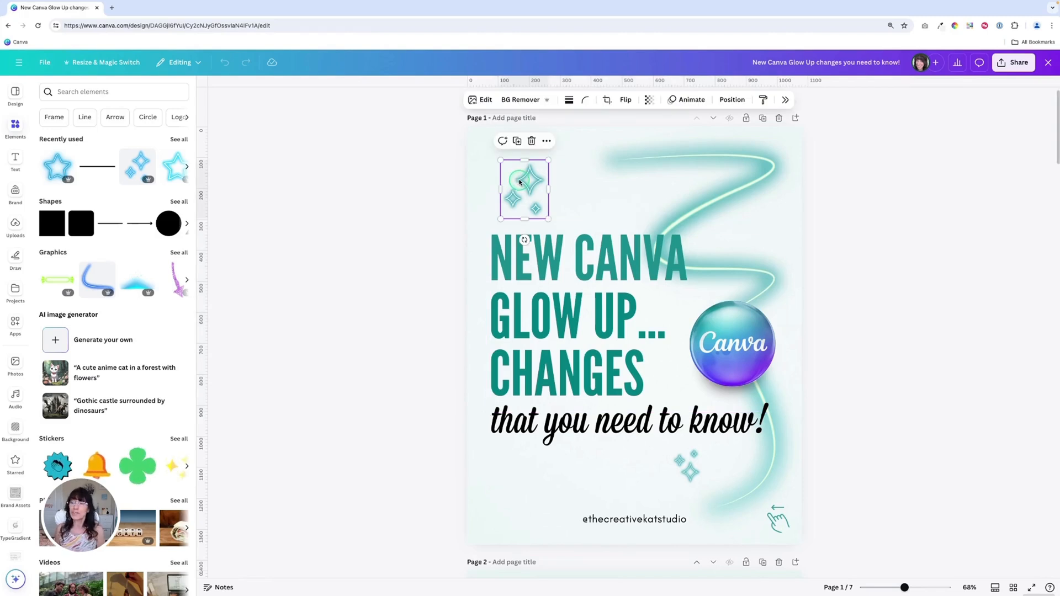
mouse_move(425, 193)
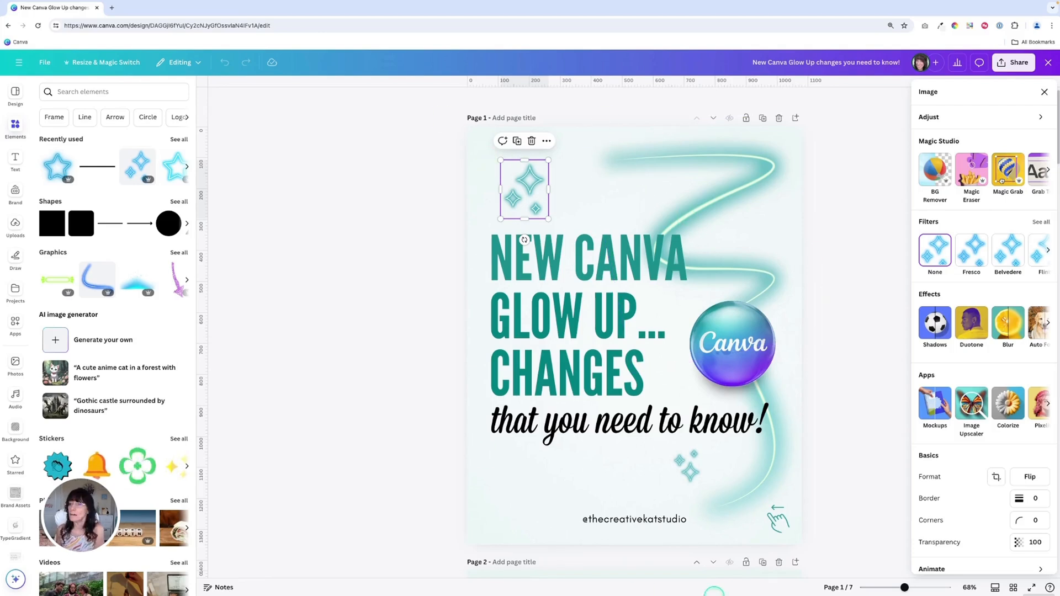
click(588, 311)
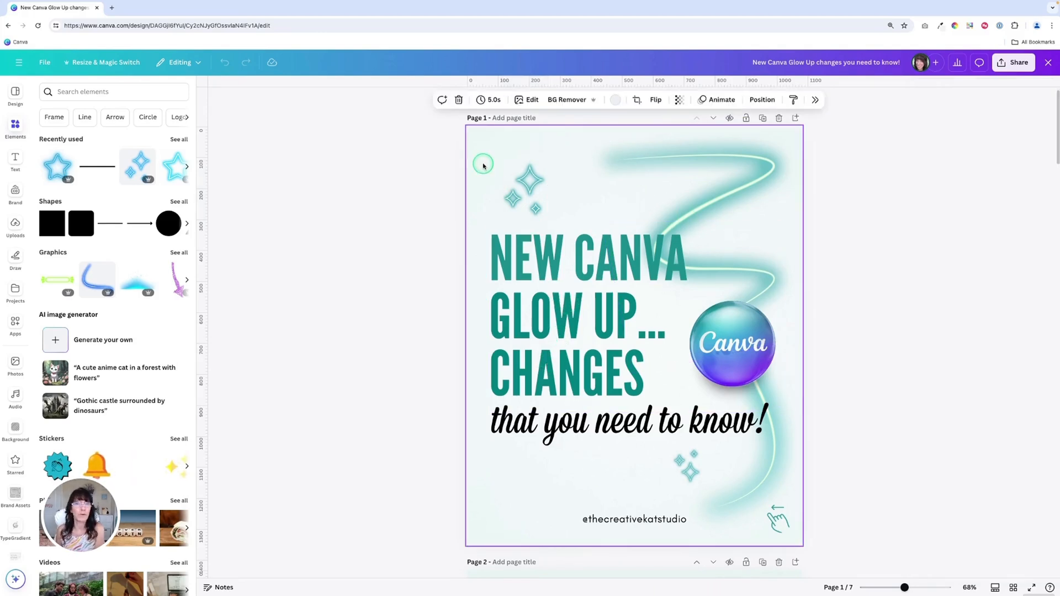
click(542, 277)
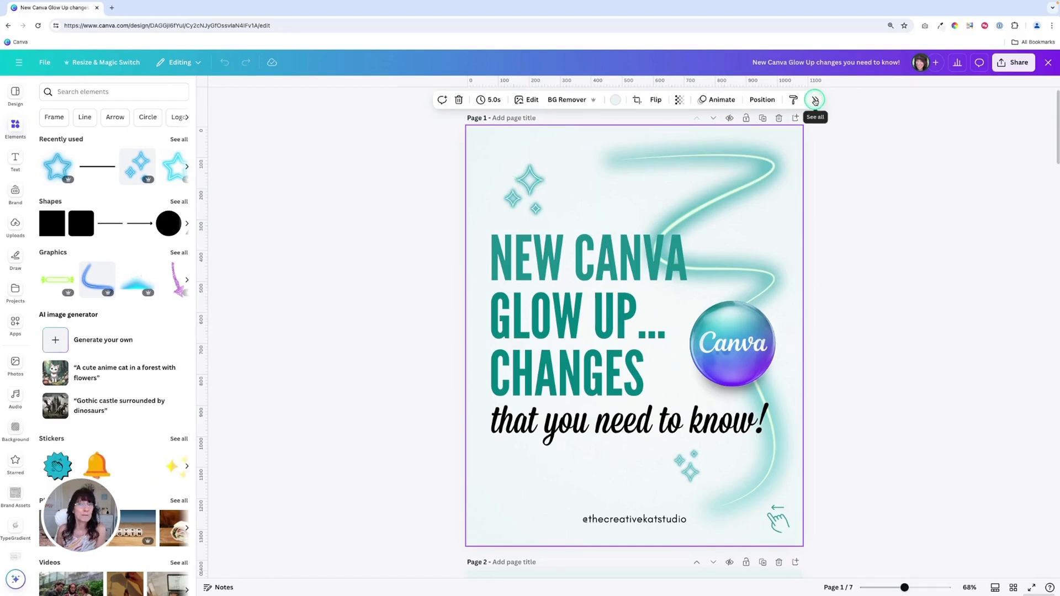
click(816, 100)
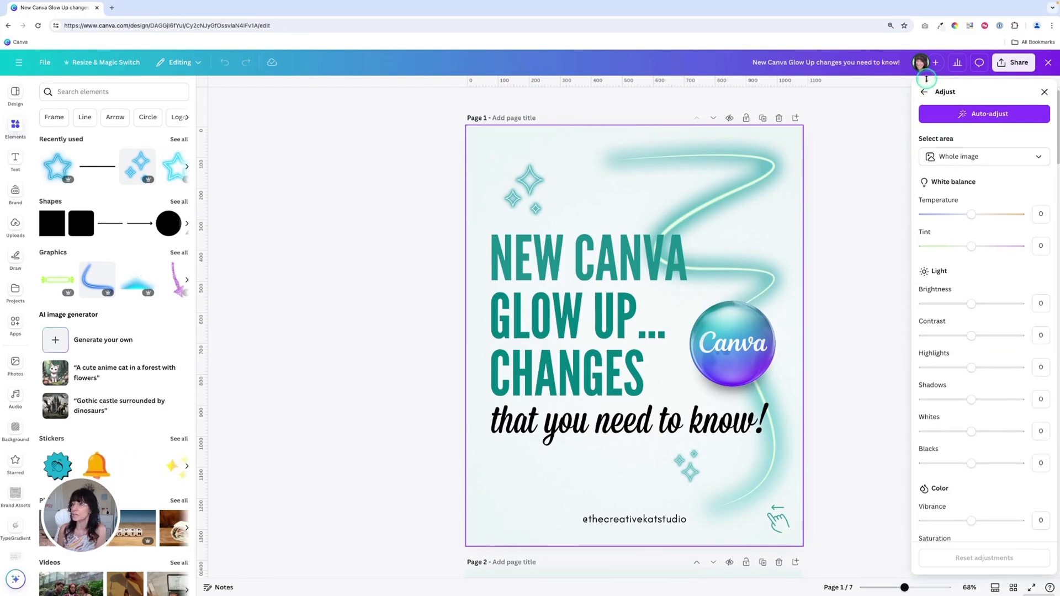
click(942, 91)
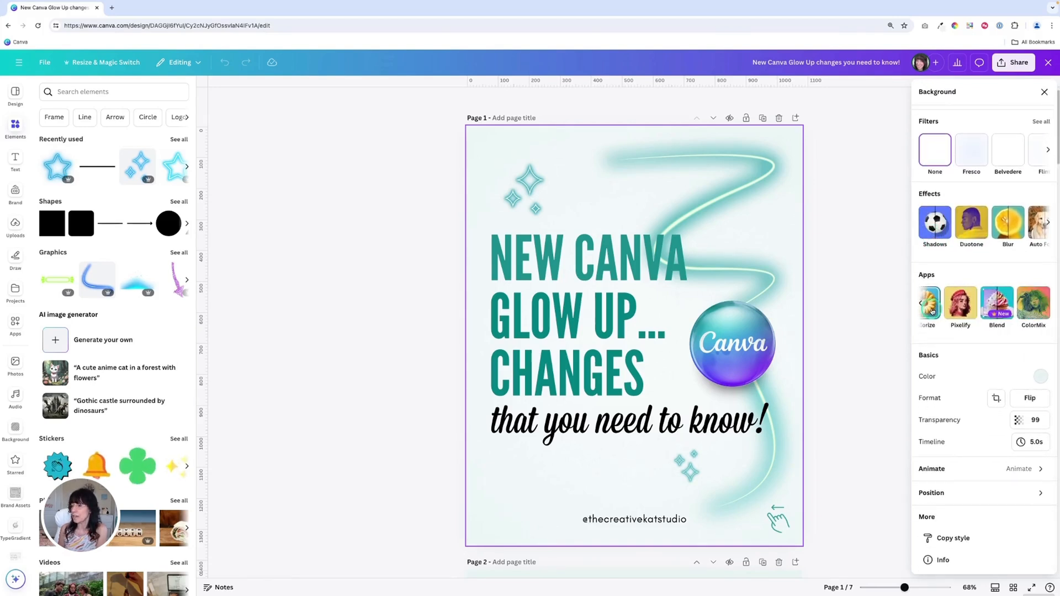
mouse_move(1041, 377)
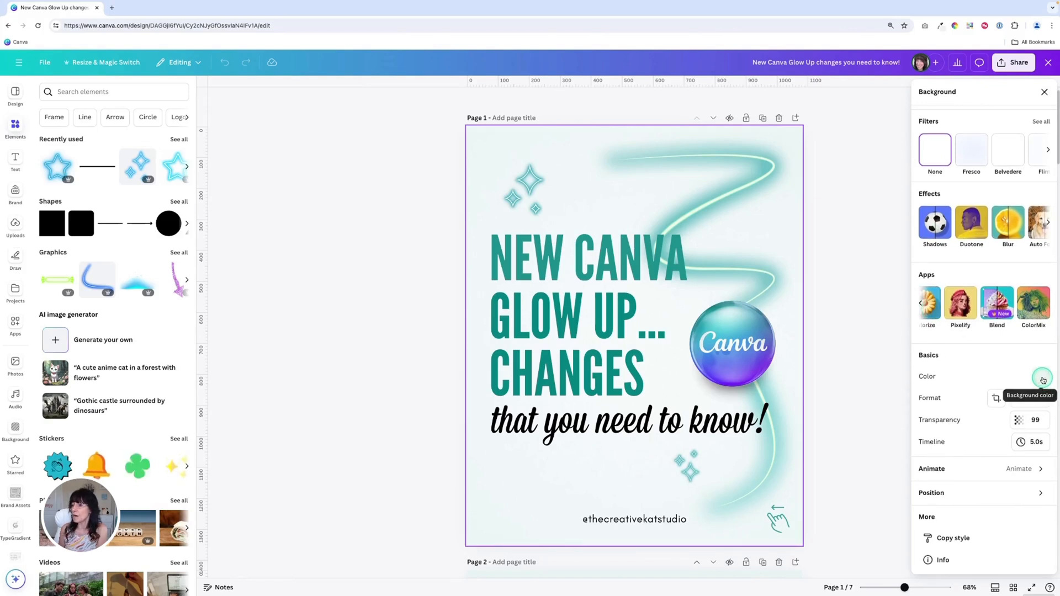
click(1042, 377)
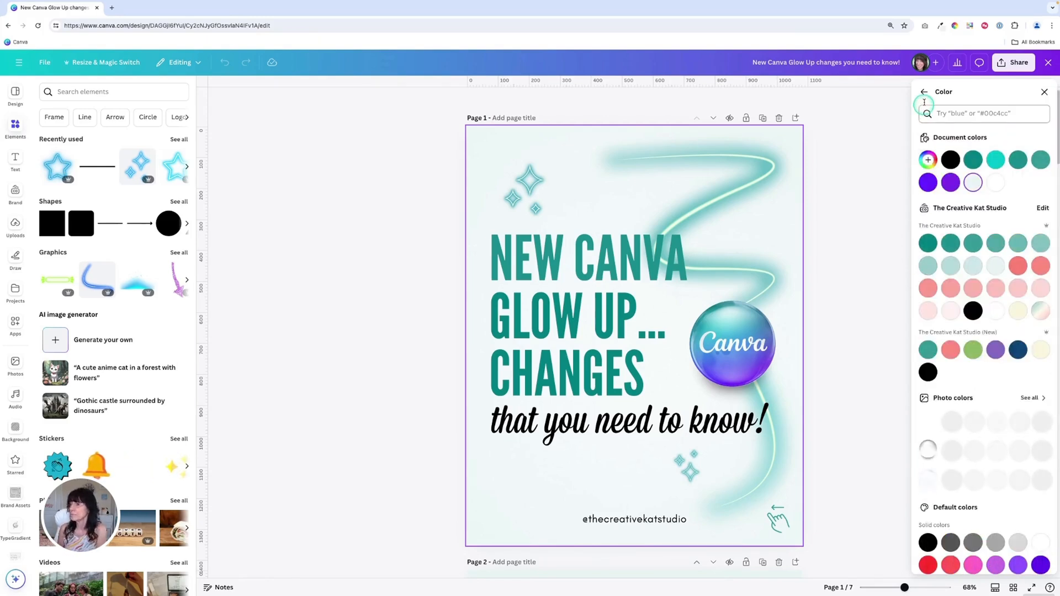
click(924, 91)
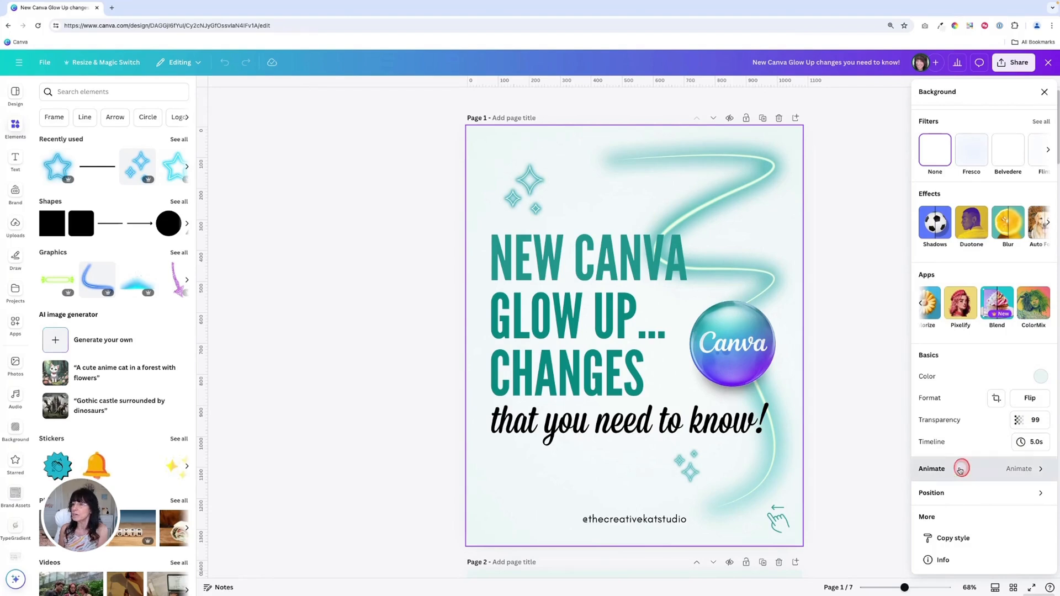
click(934, 150)
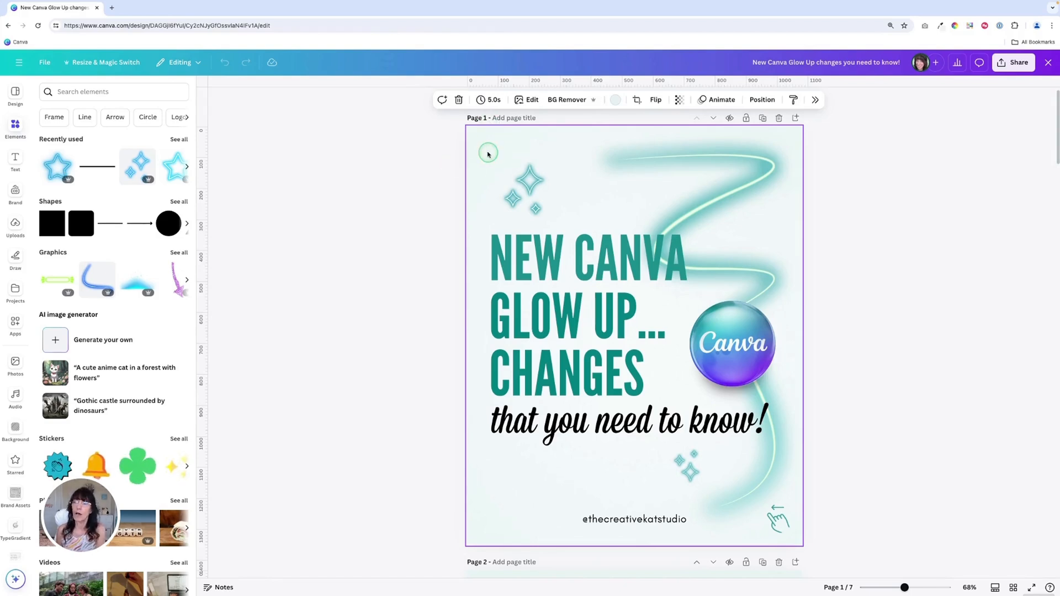
Step: Change the cover's page background colour from near-white to cream
click(615, 99)
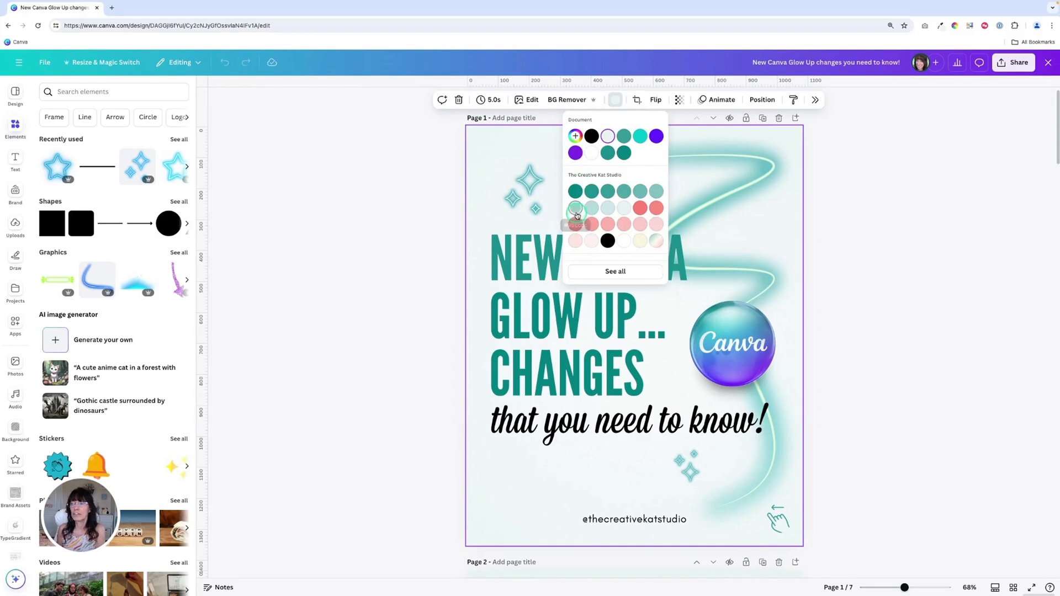
mouse_move(576, 208)
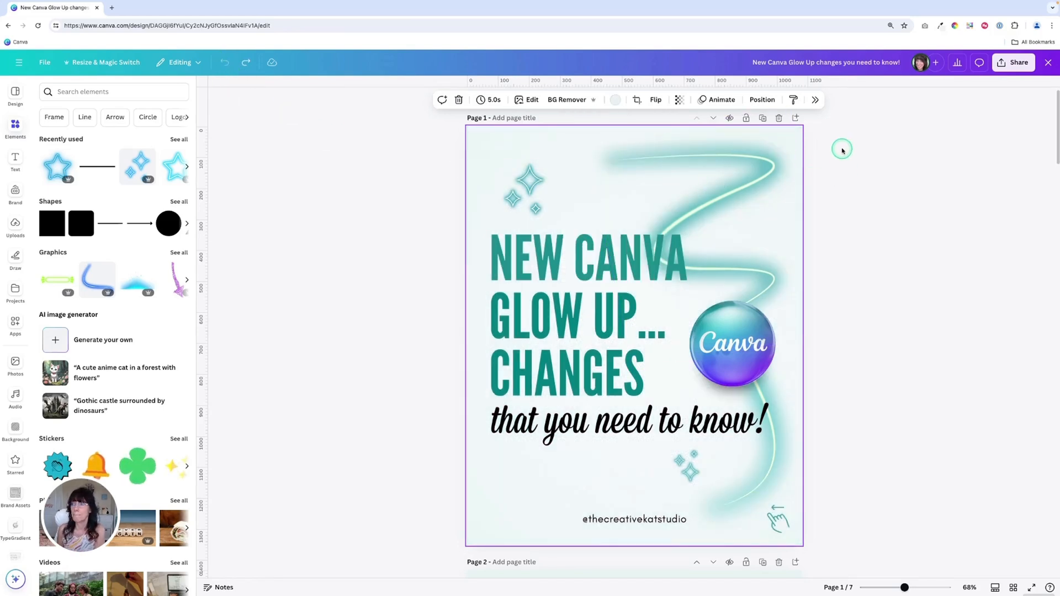
click(793, 100)
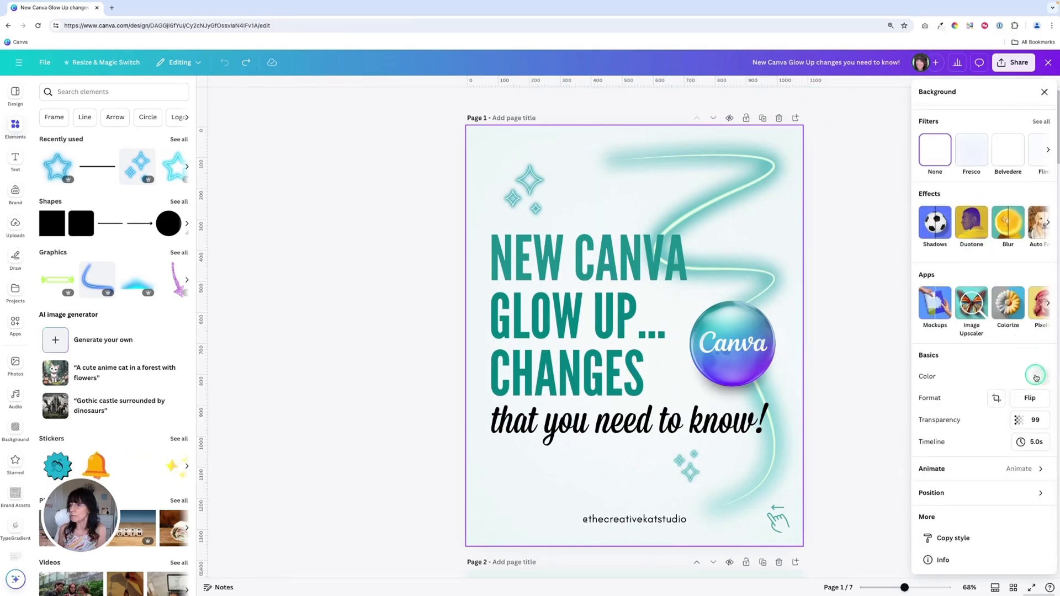
click(1035, 377)
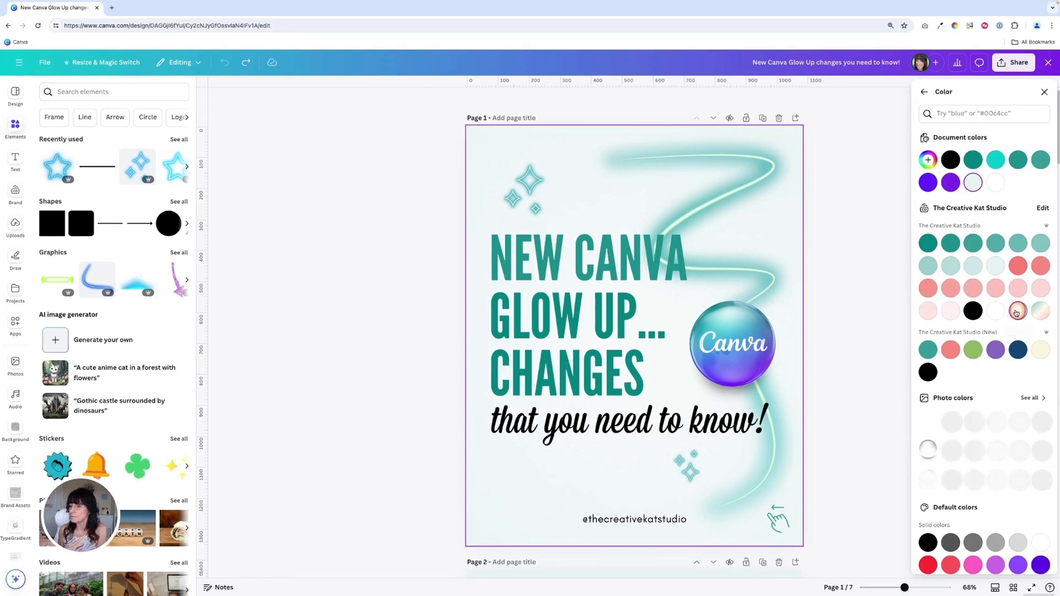
click(1018, 311)
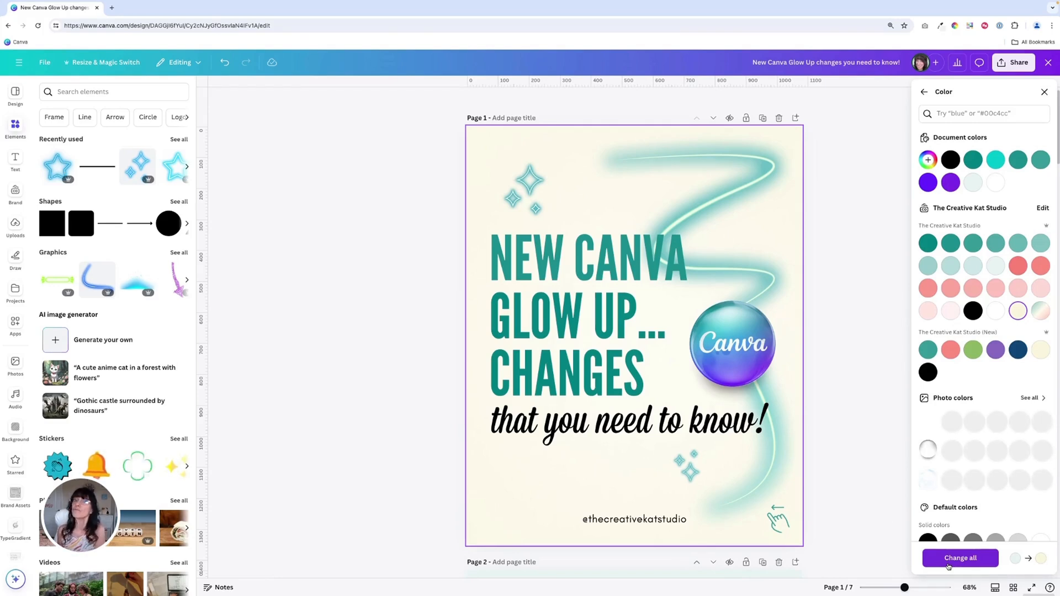
scroll(down, 3)
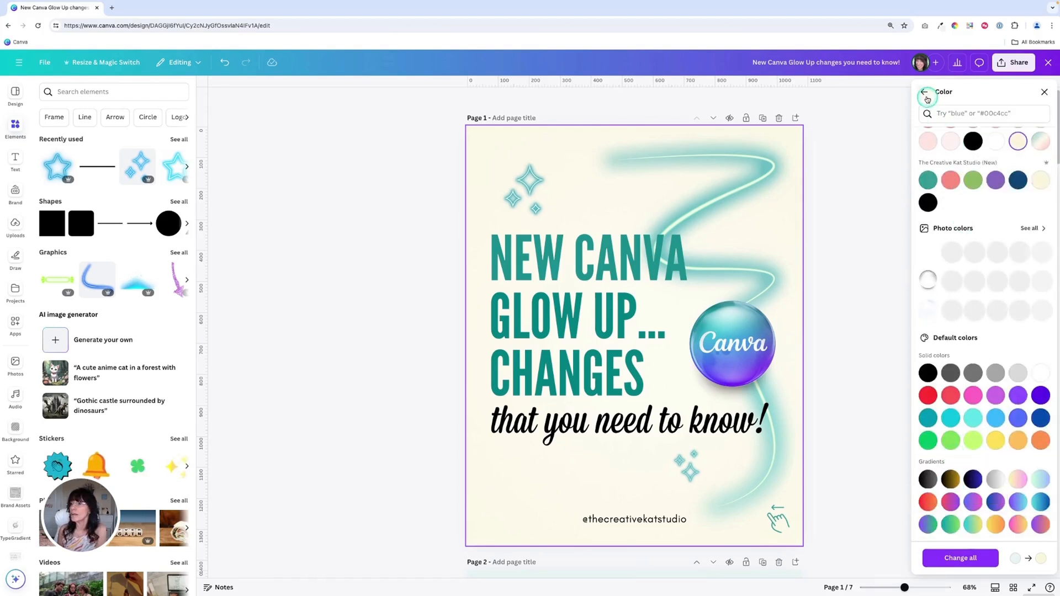
click(926, 93)
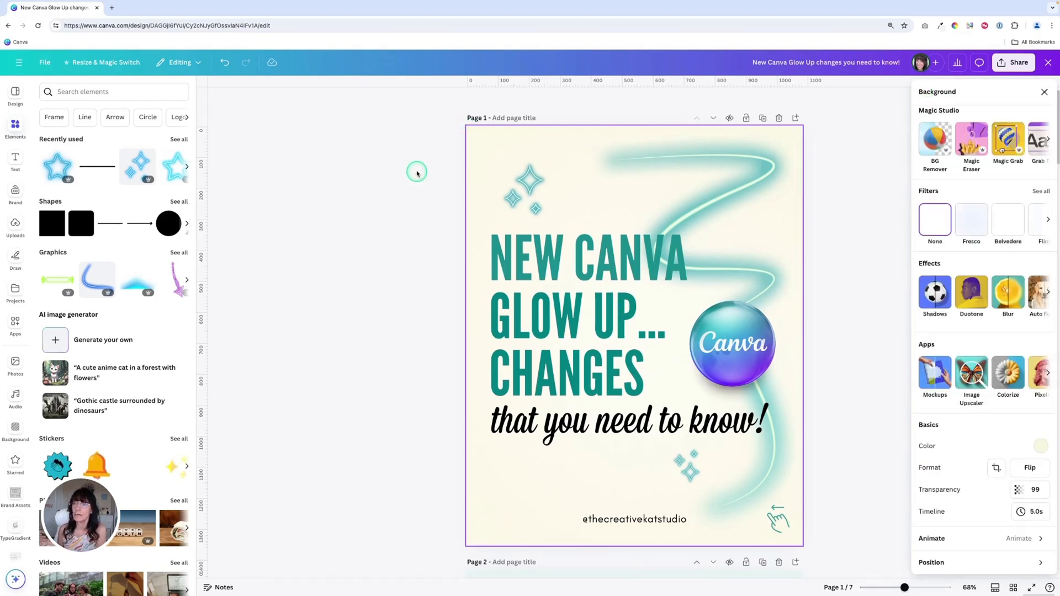
Step: Close background settings, select the top-left sparkle graphic, and view its image info
click(524, 189)
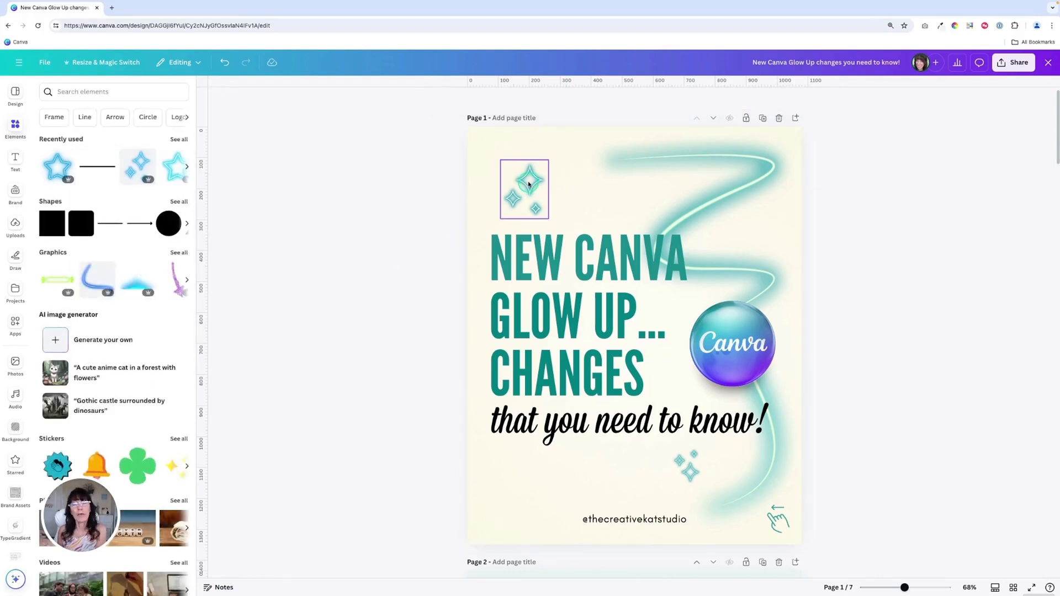
click(524, 189)
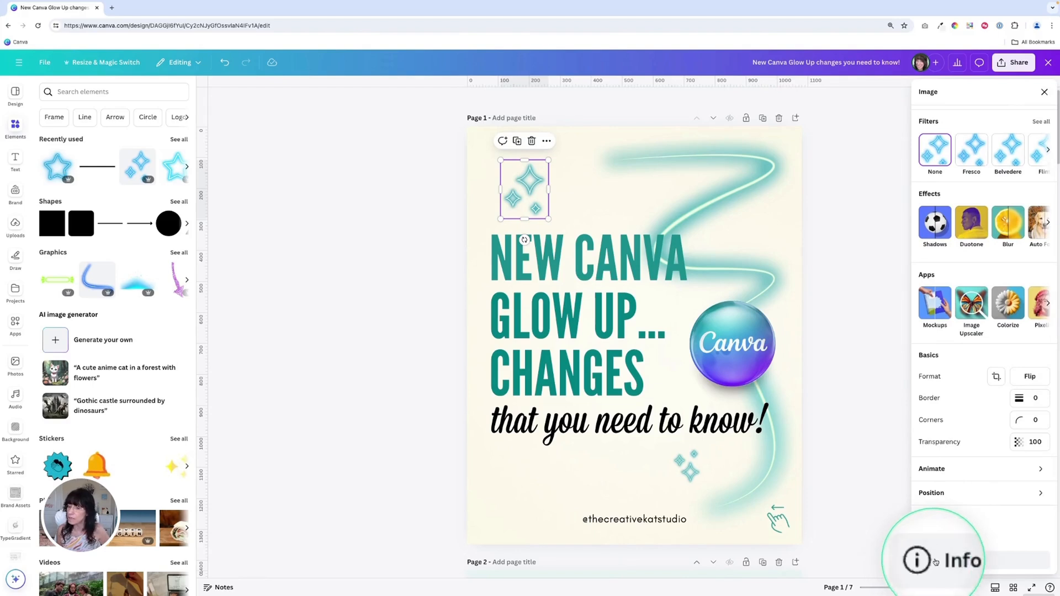
click(945, 560)
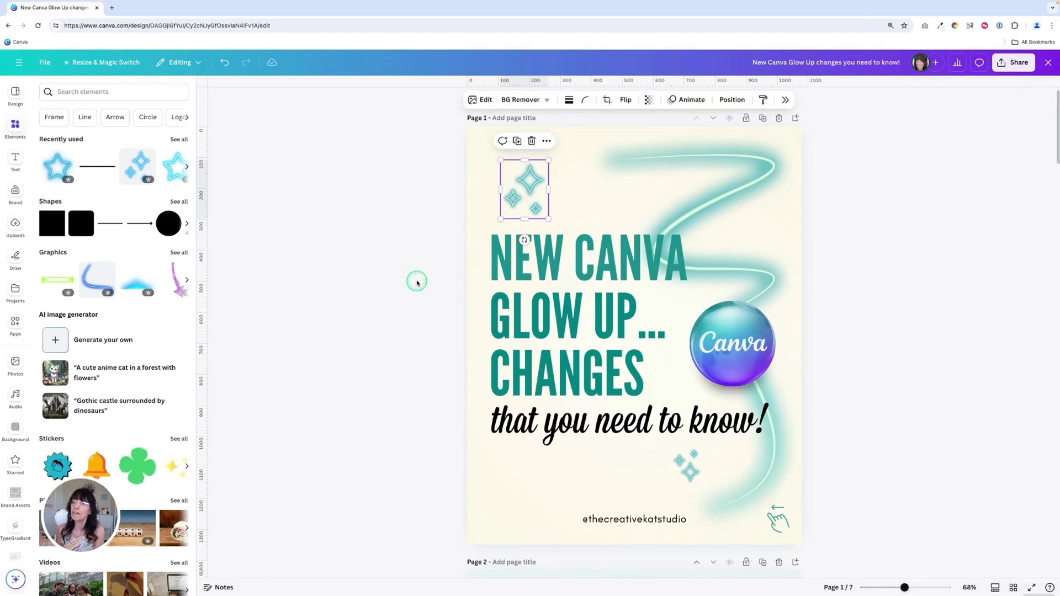
mouse_move(437, 189)
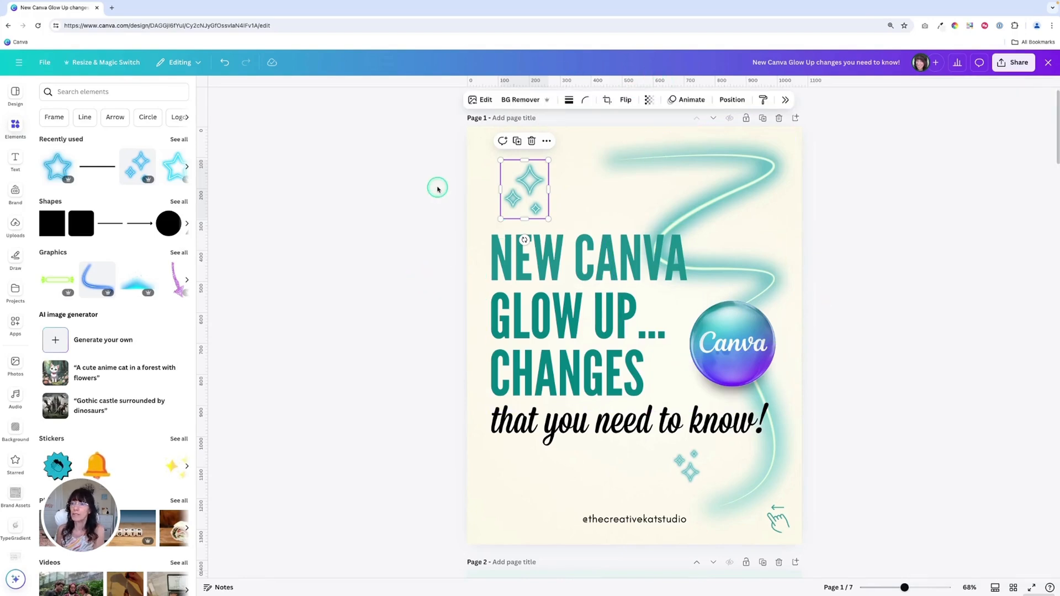
click(469, 197)
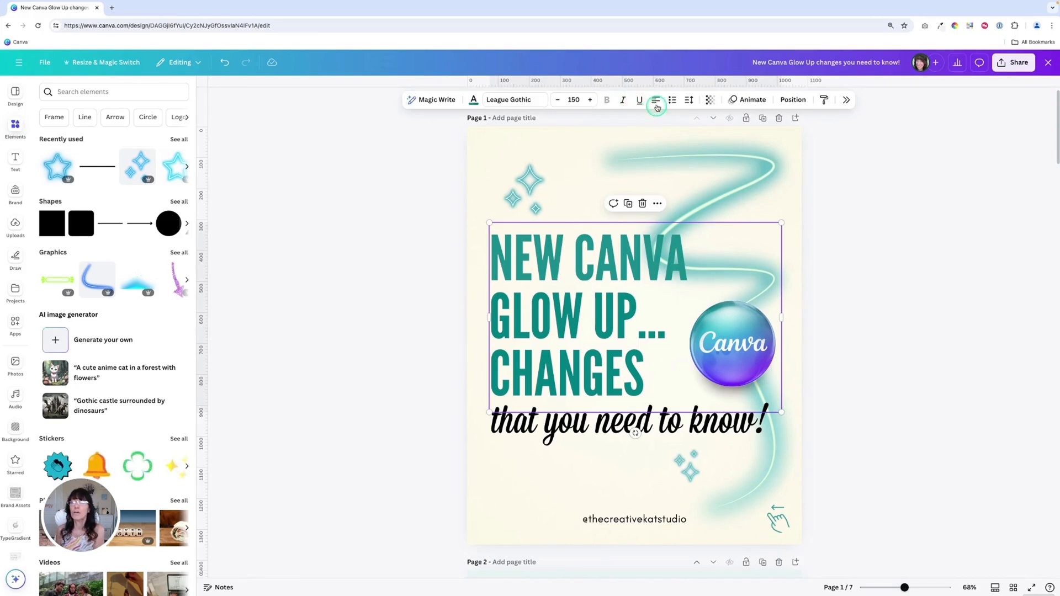
mouse_move(639, 99)
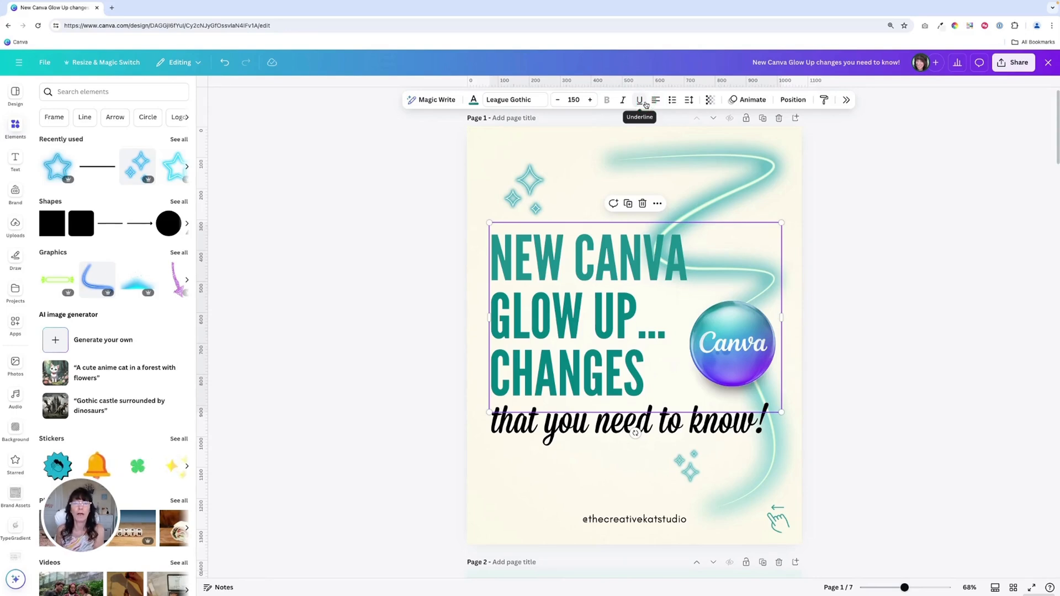
mouse_move(843, 100)
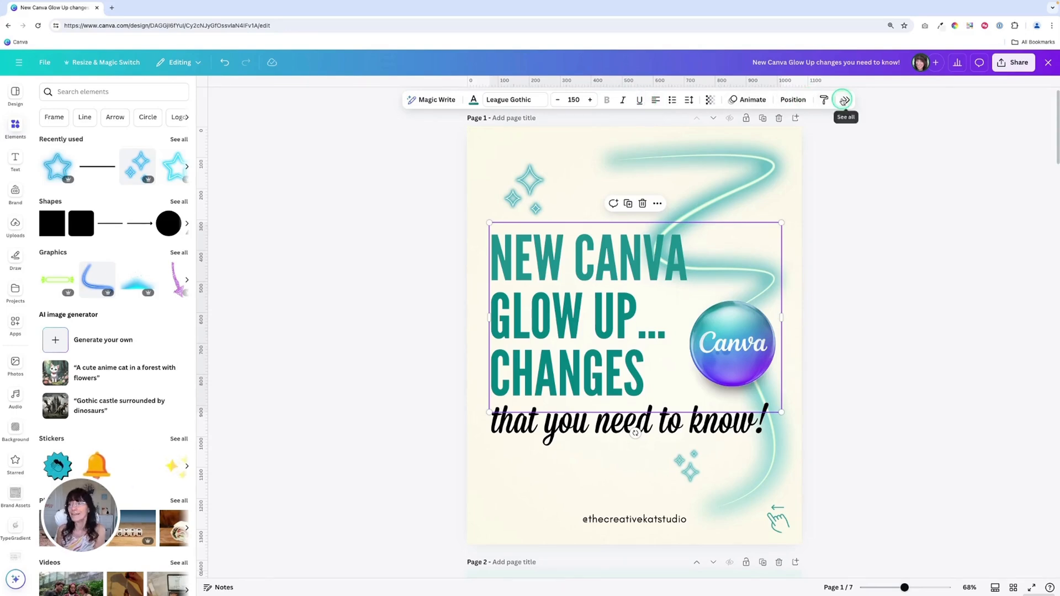
click(843, 99)
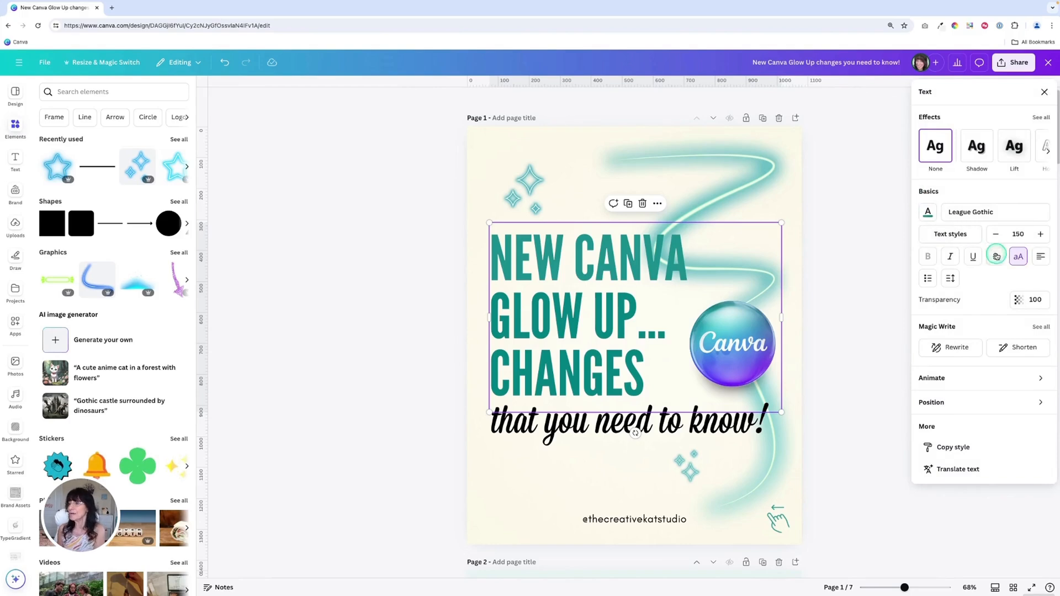
mouse_move(1017, 256)
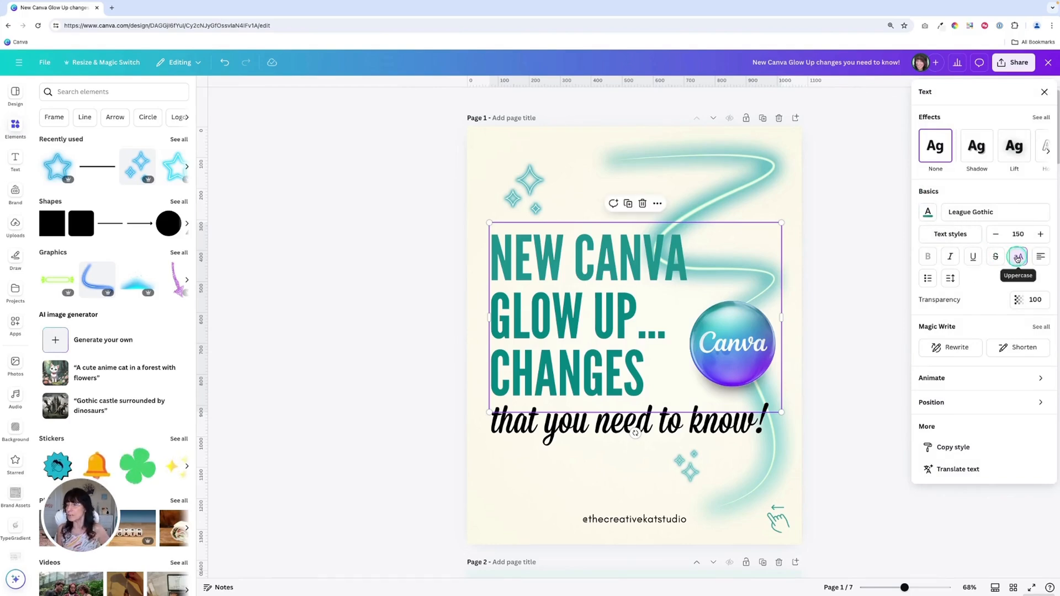
click(1018, 257)
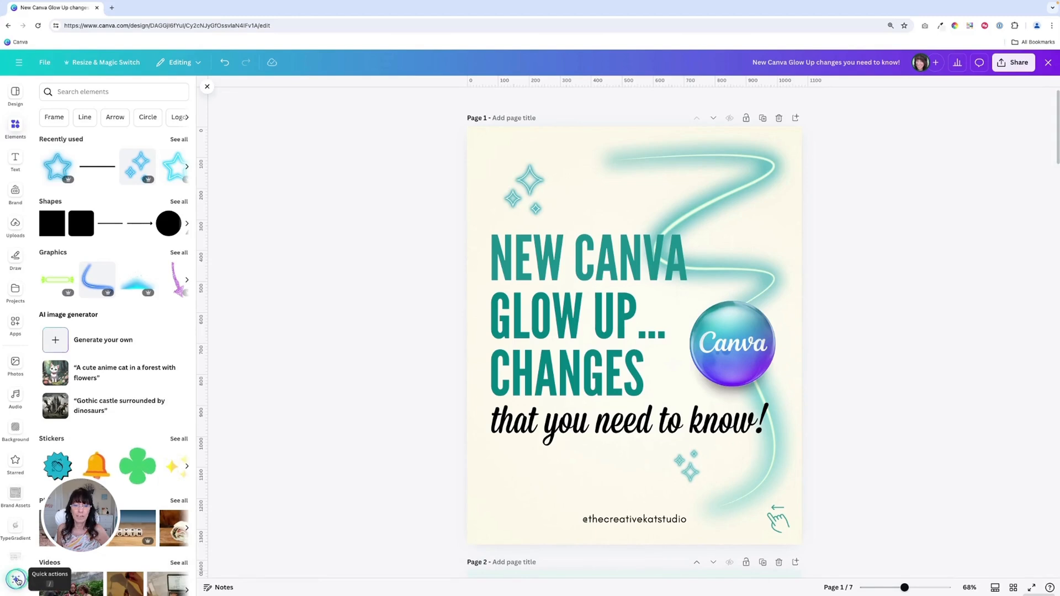
Step: Bring up the Quick actions menu from the sidebar
click(16, 579)
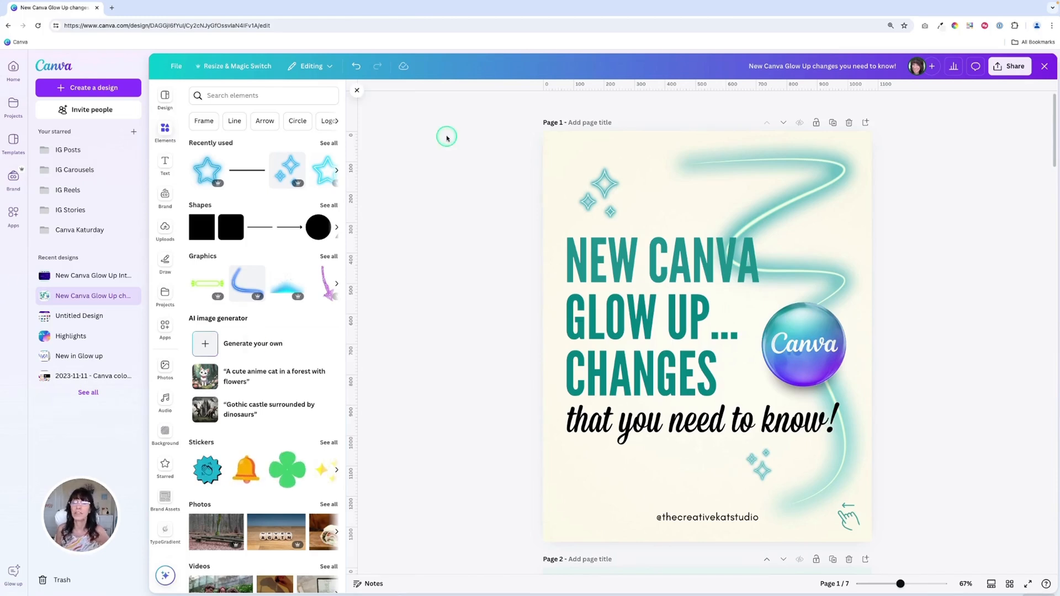
mouse_move(431, 310)
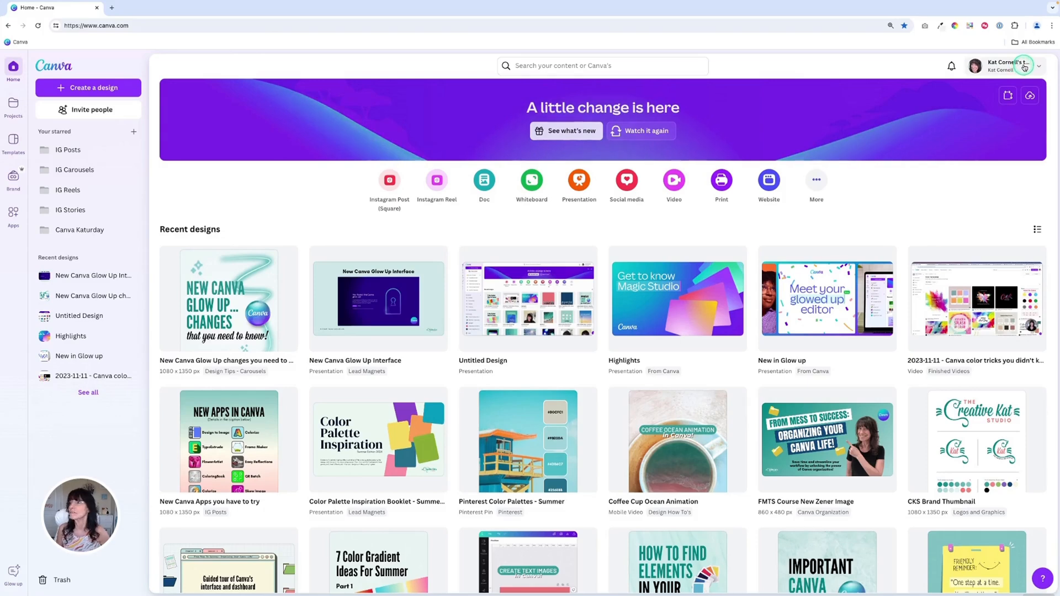
Step: Switch Canva to the dark theme in account settings, then return to the glow-up design
click(1040, 66)
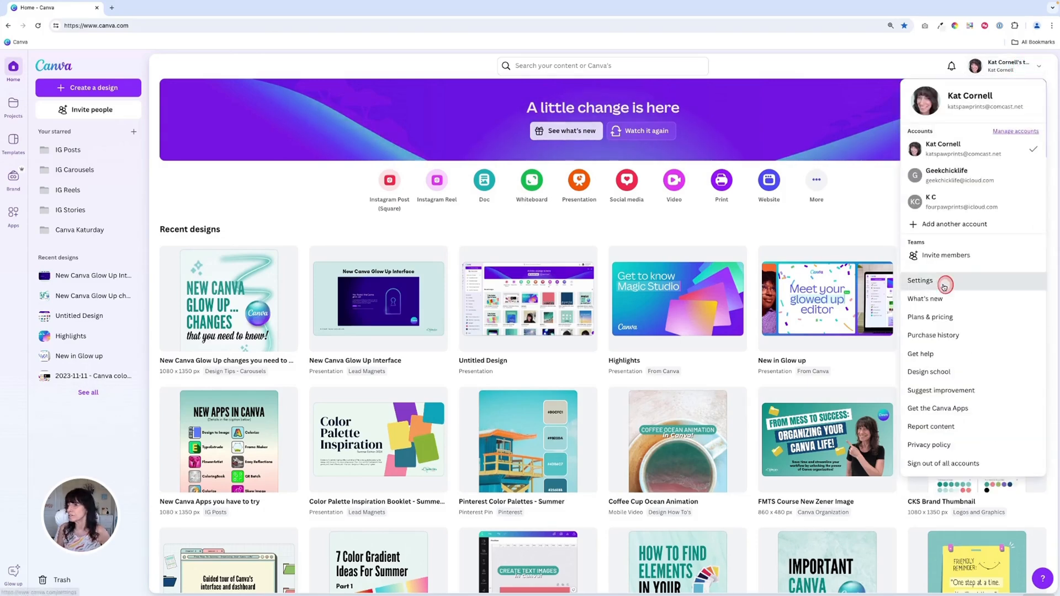
click(920, 281)
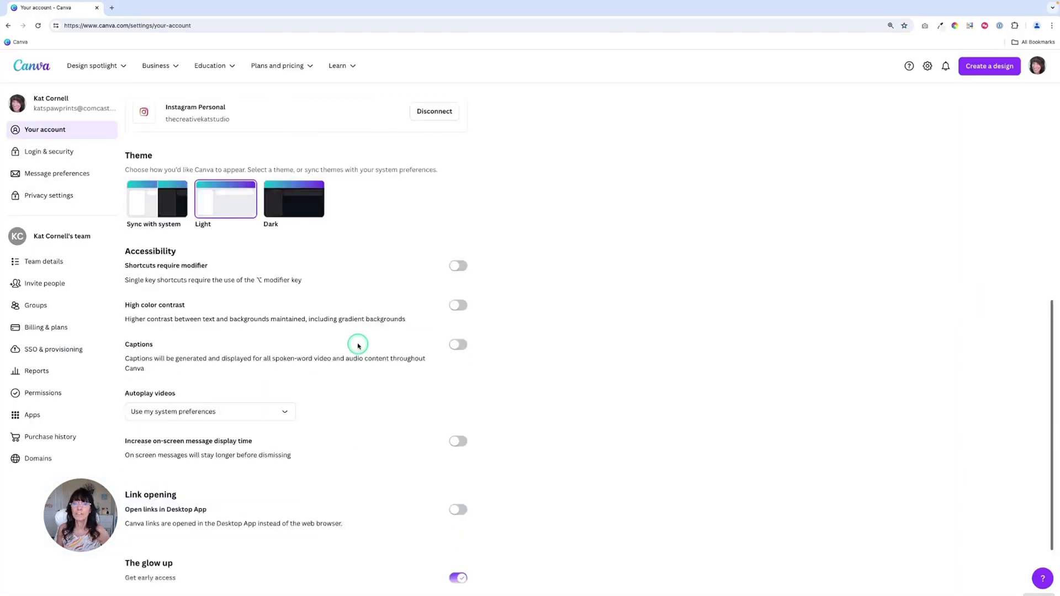
scroll(down, 3)
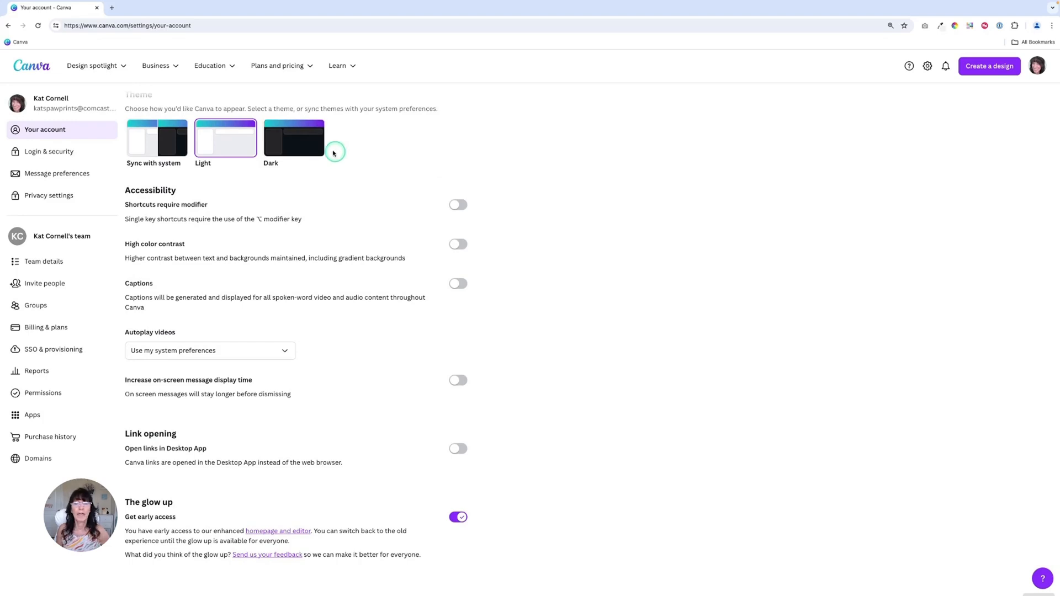
click(294, 138)
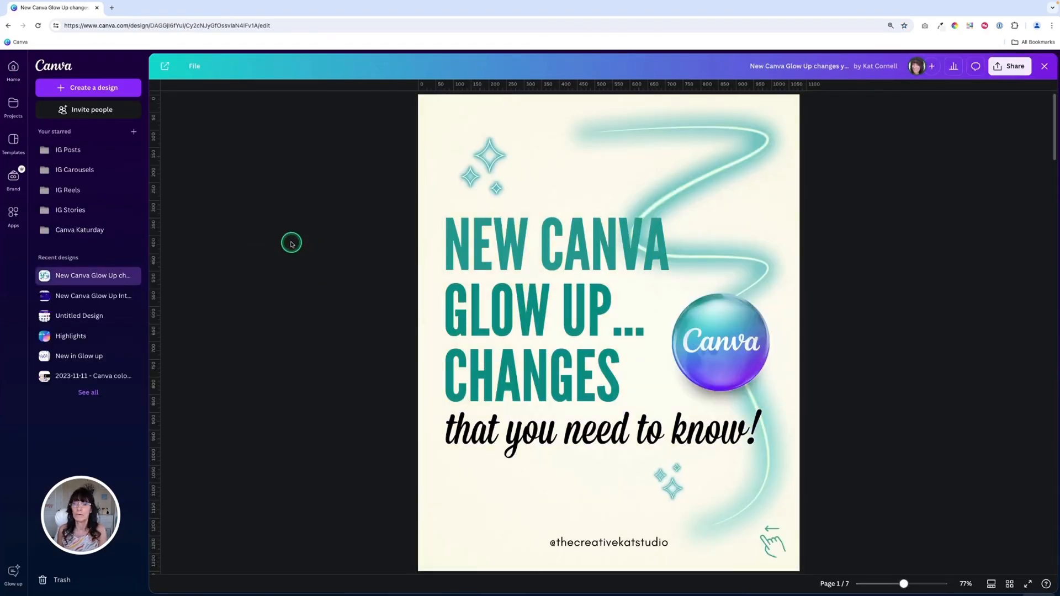
click(15, 129)
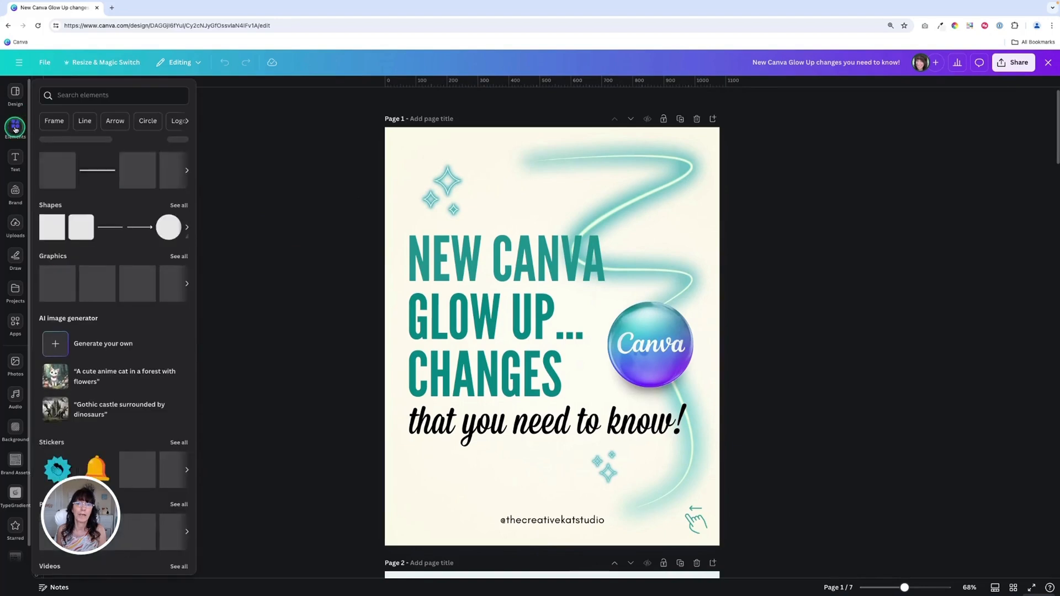
Step: Filter the clouds search to graphics, then open text options for the NEW CANVA GLOW UP title
click(102, 94)
text(clouds)
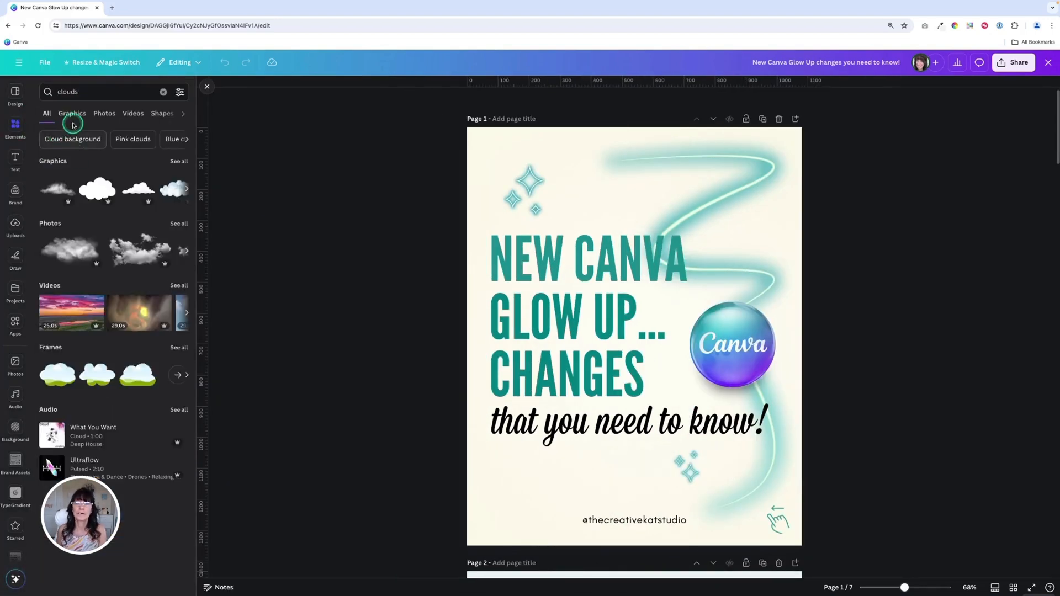
click(72, 113)
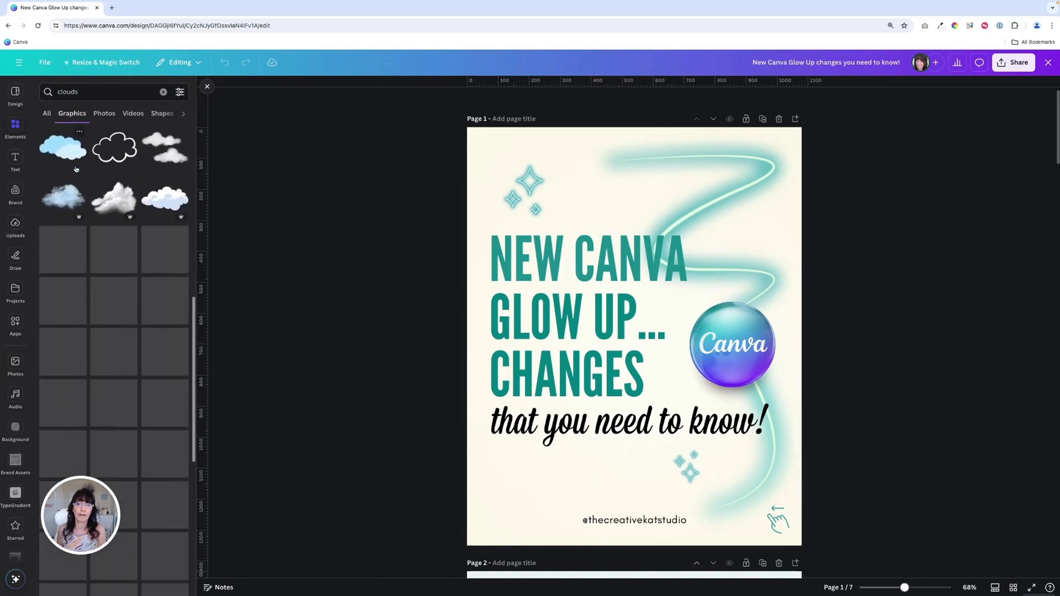
scroll(down, 3)
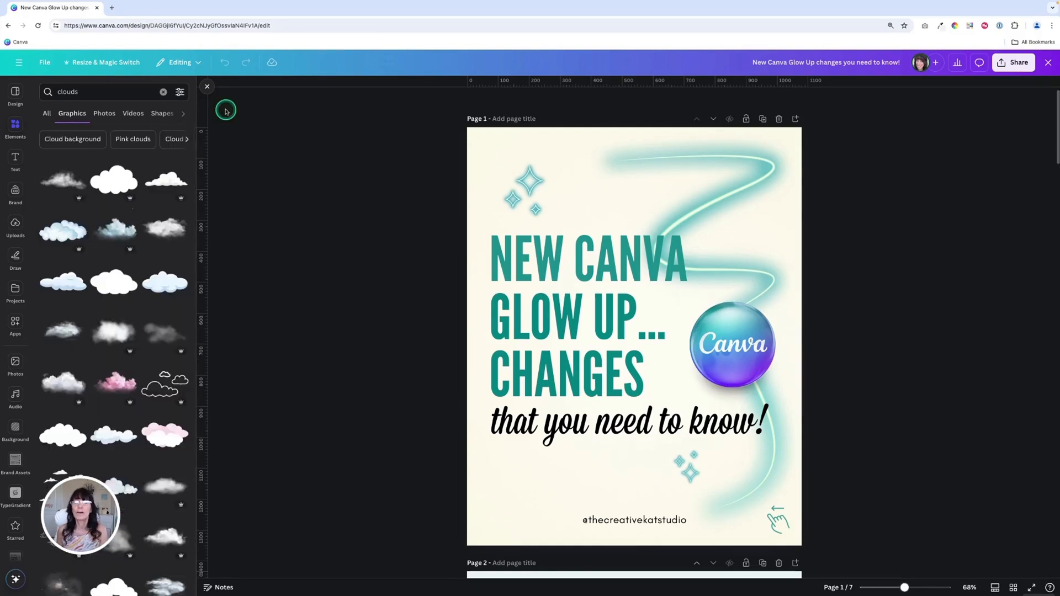
mouse_move(212, 120)
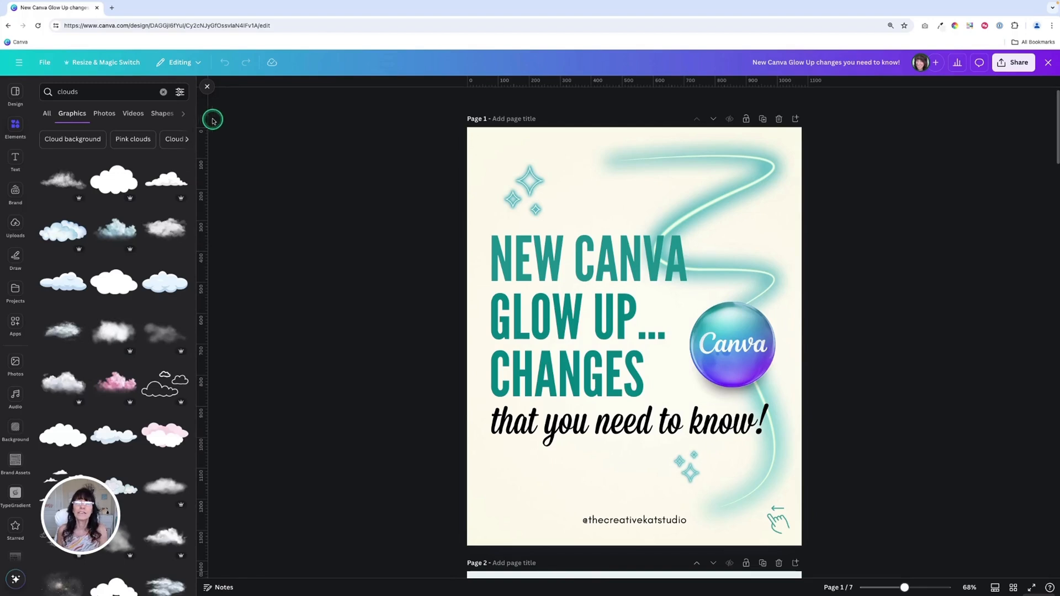
mouse_move(266, 124)
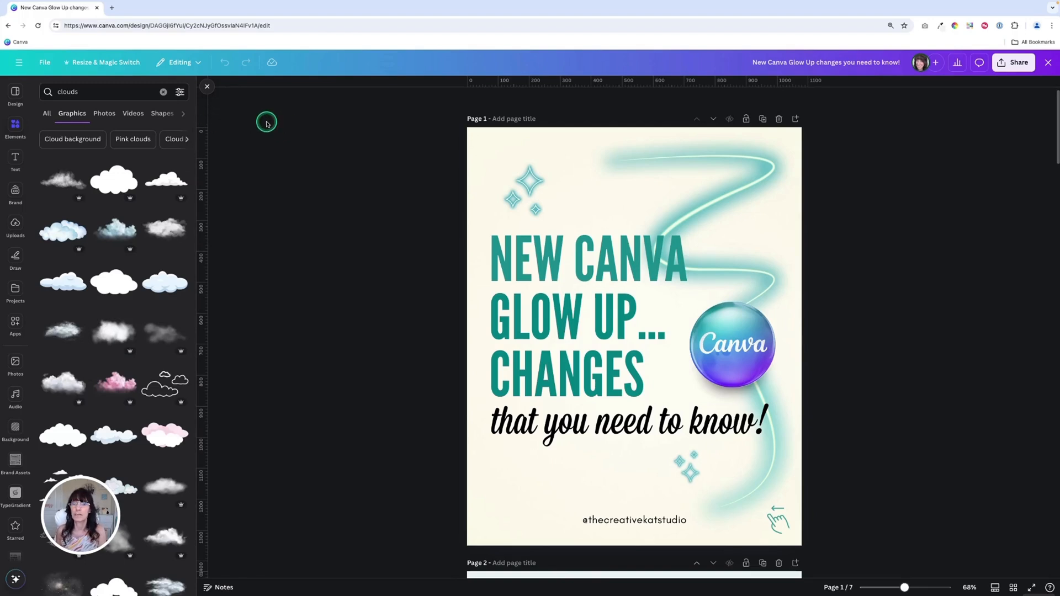
mouse_move(421, 272)
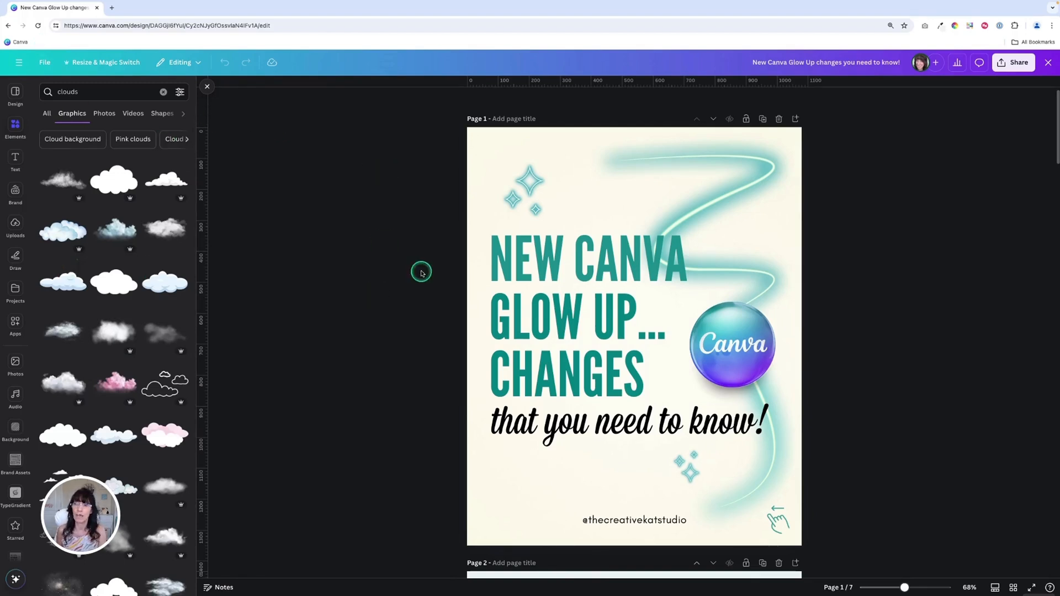
click(552, 235)
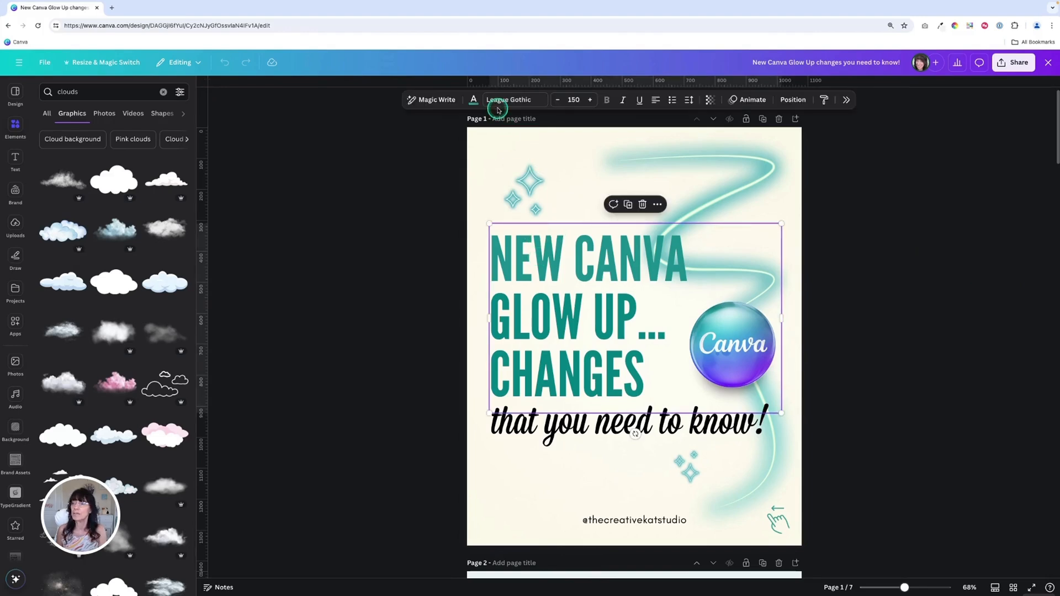
click(846, 99)
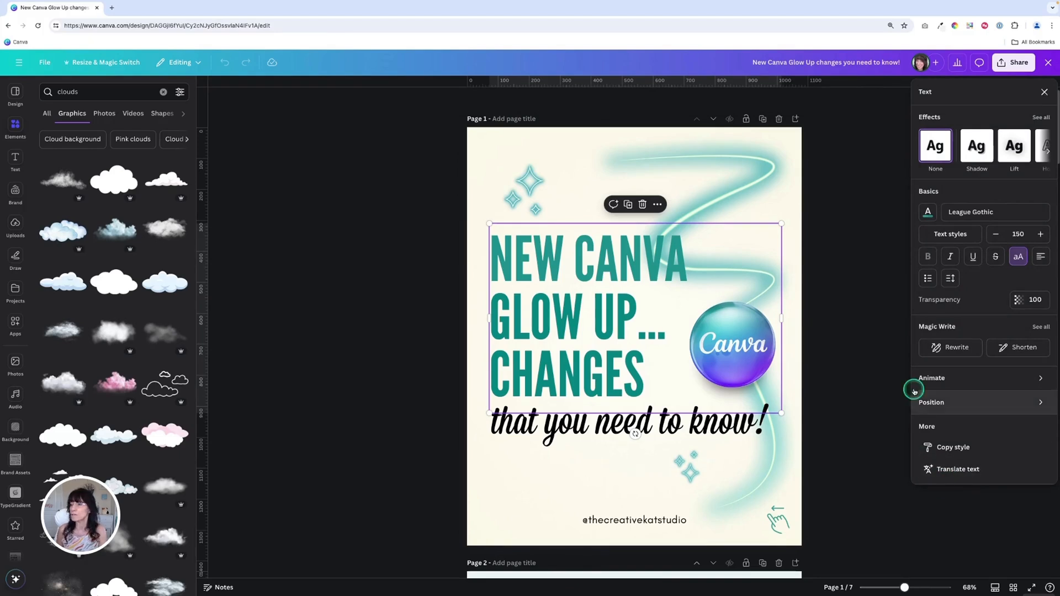
mouse_move(859, 360)
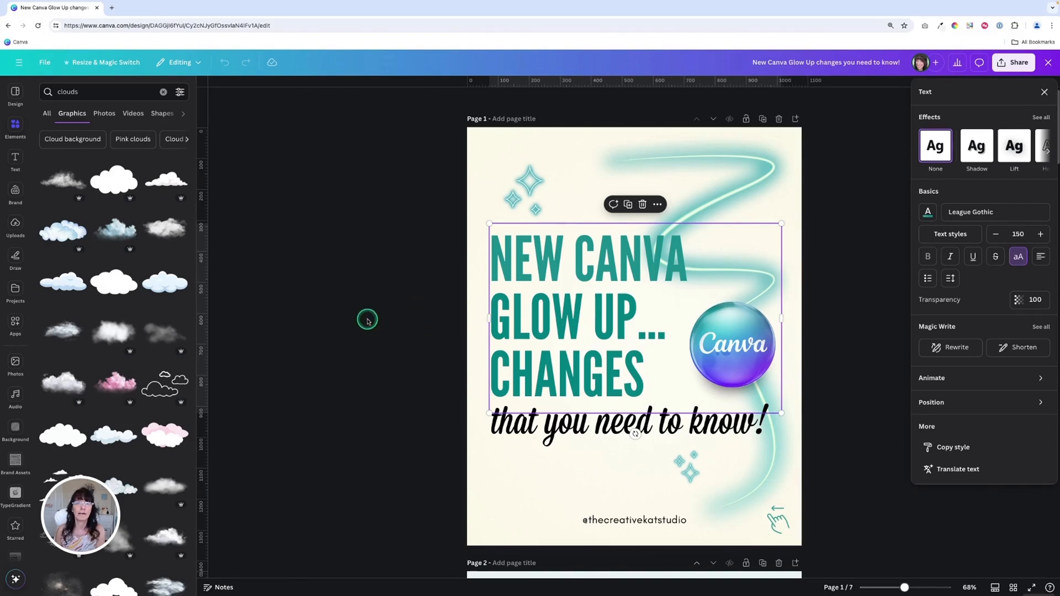
mouse_move(368, 310)
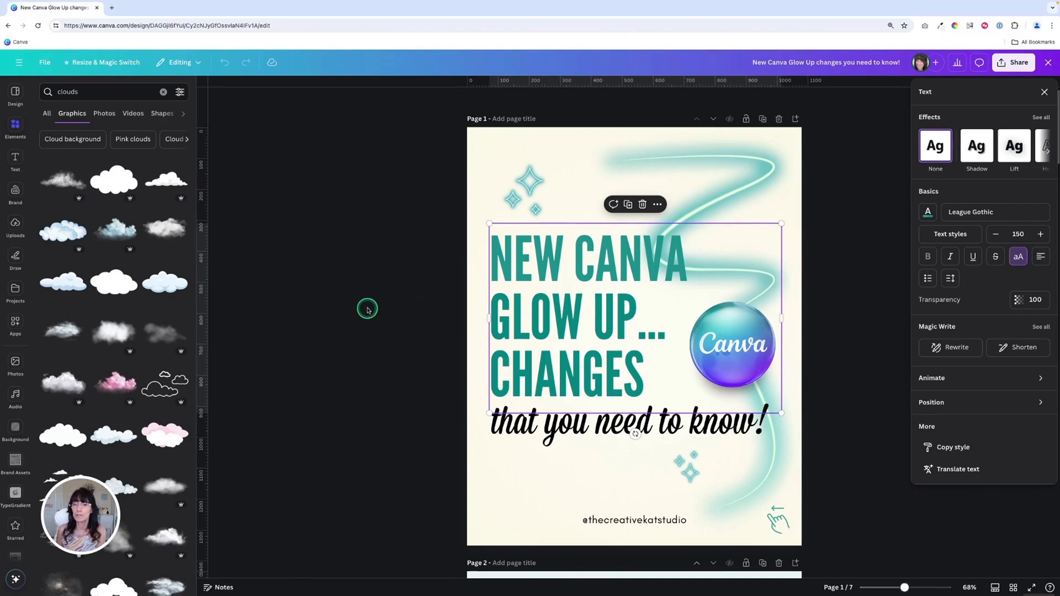
mouse_move(120, 246)
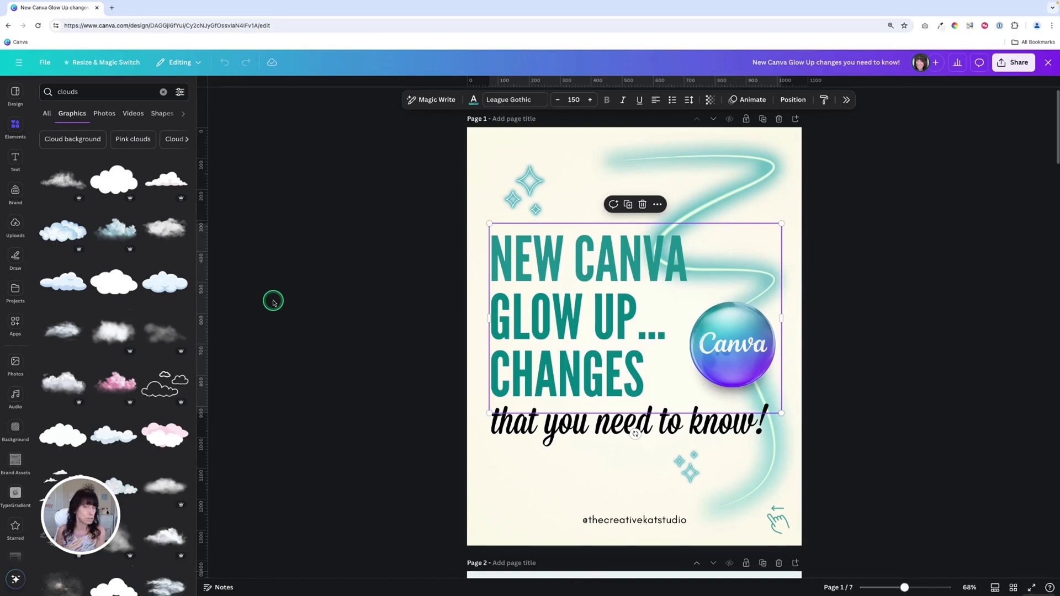
mouse_move(73, 207)
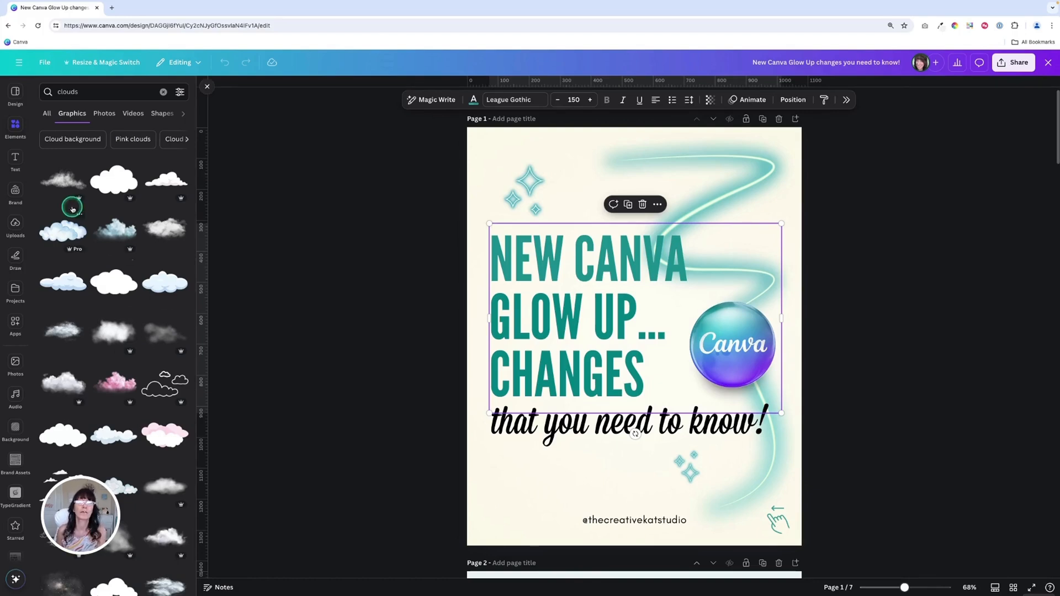
mouse_move(105, 393)
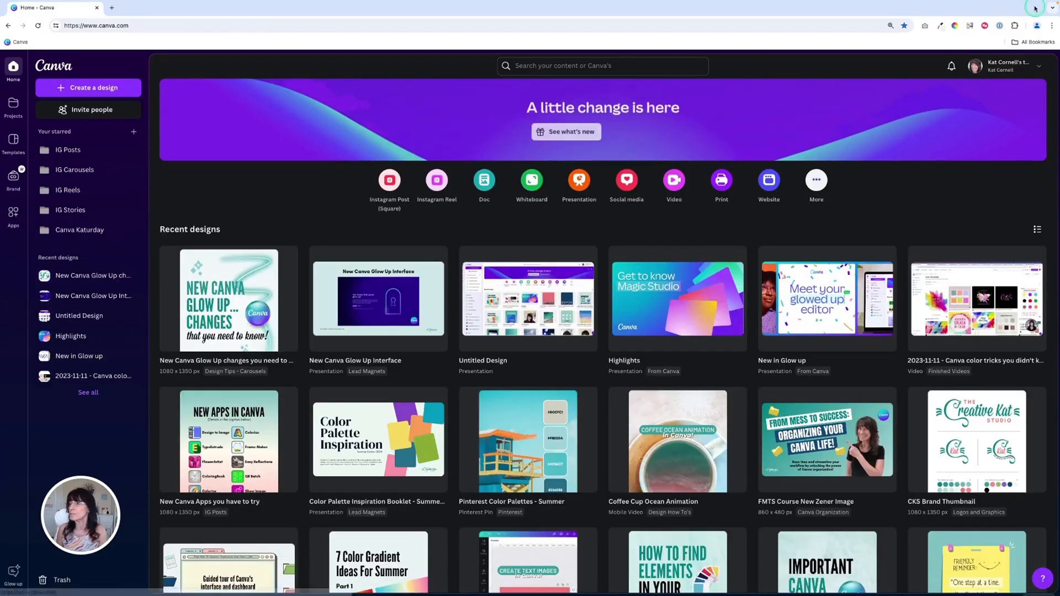
Step: Switch to the Light theme in account settings and open the Glow Up Interface design
click(976, 65)
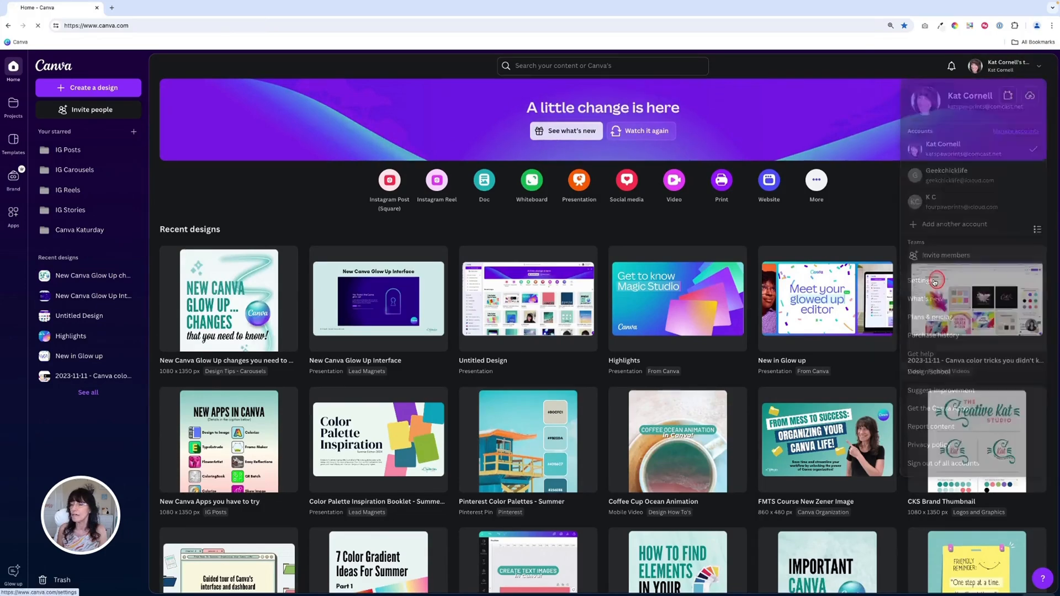
click(922, 280)
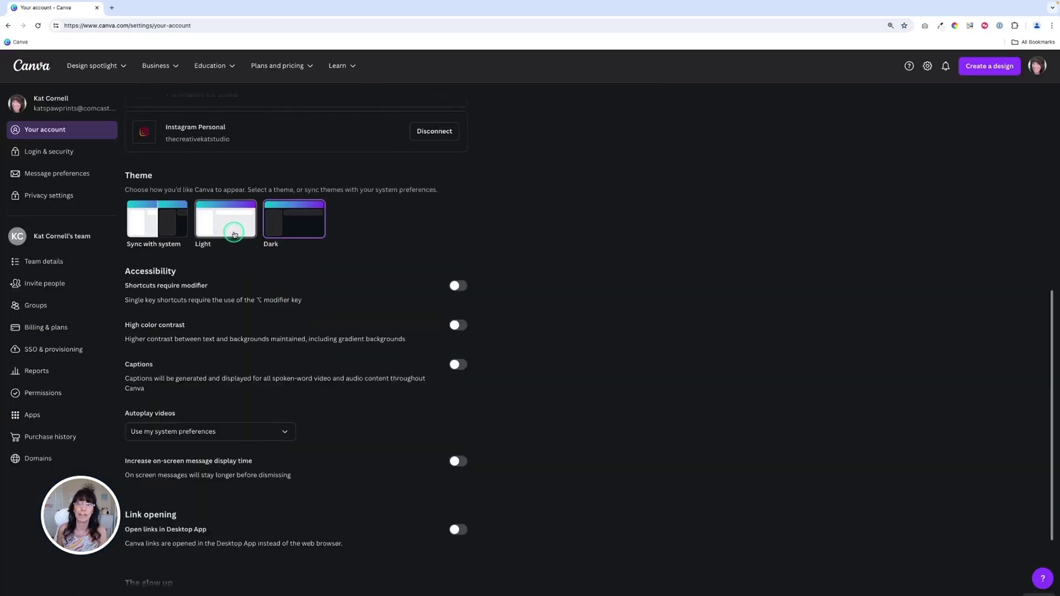
click(225, 219)
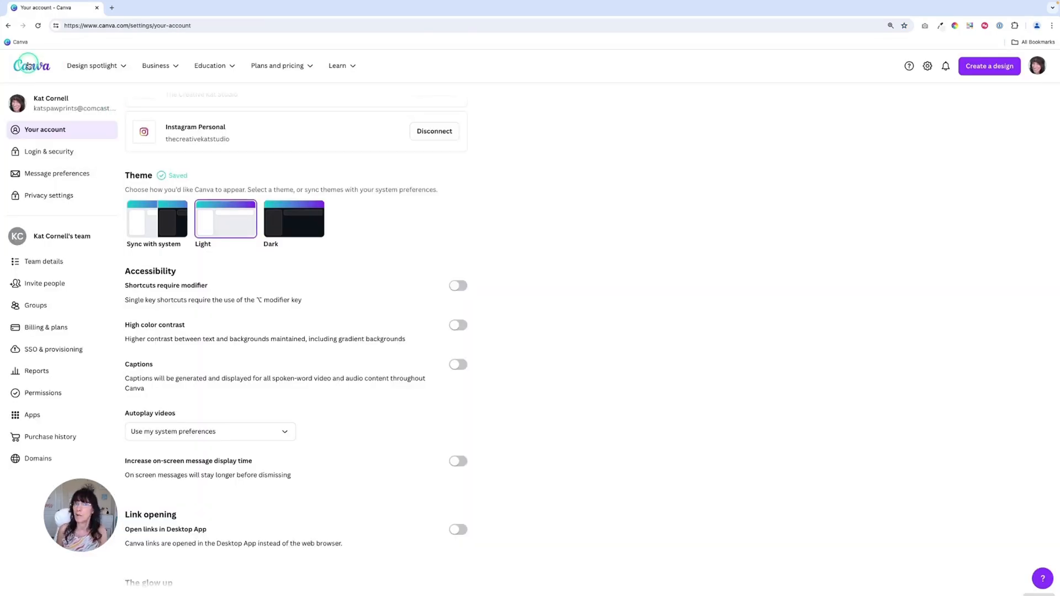
click(40, 65)
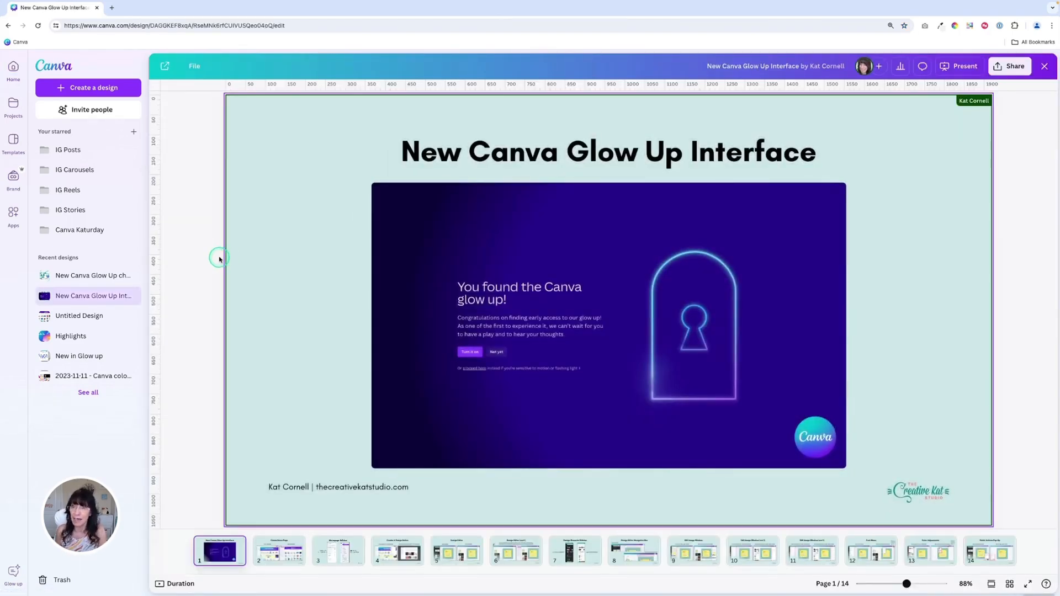
click(278, 550)
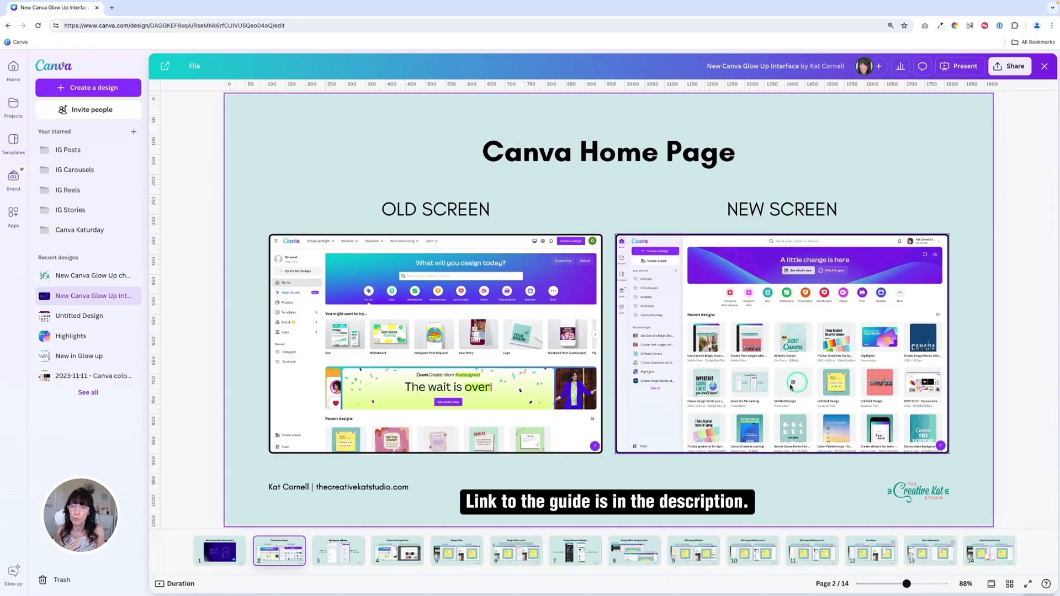
Step: Move through the Homepage Sidebar comparison slide to the Create A Design Button slide
click(338, 550)
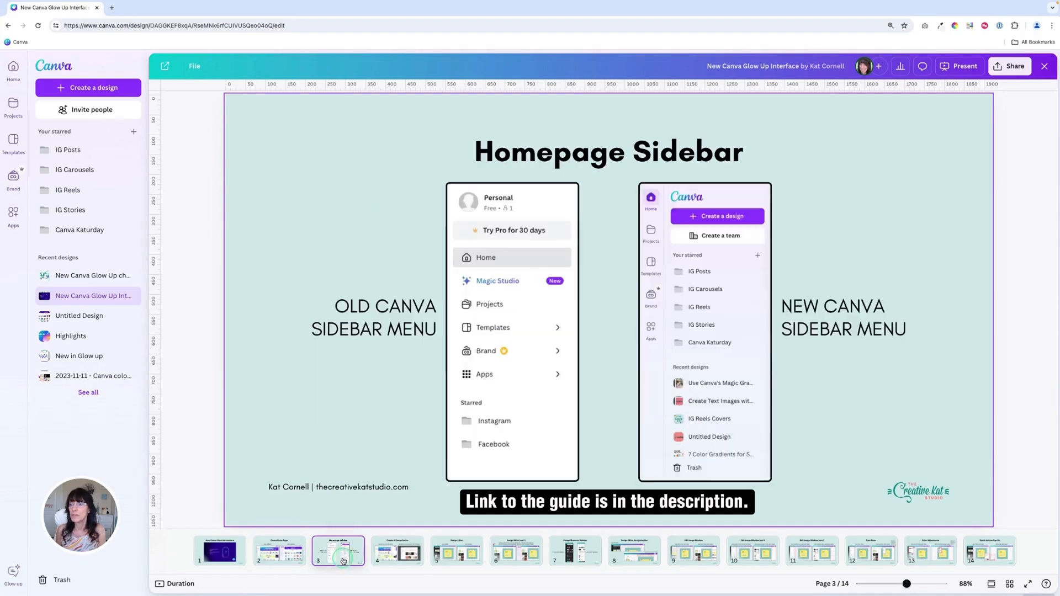
mouse_move(398, 551)
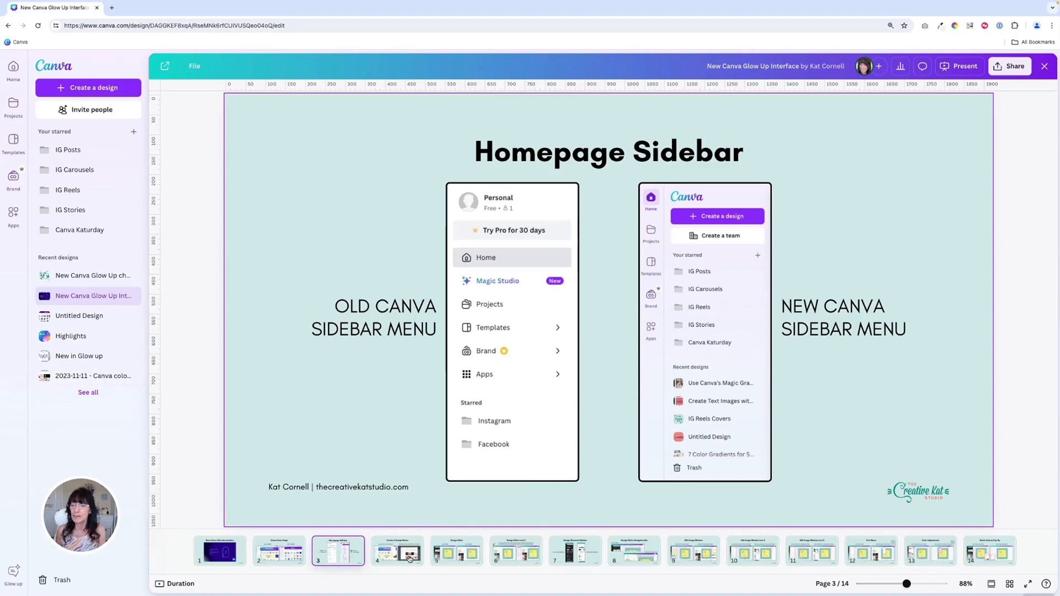
click(397, 551)
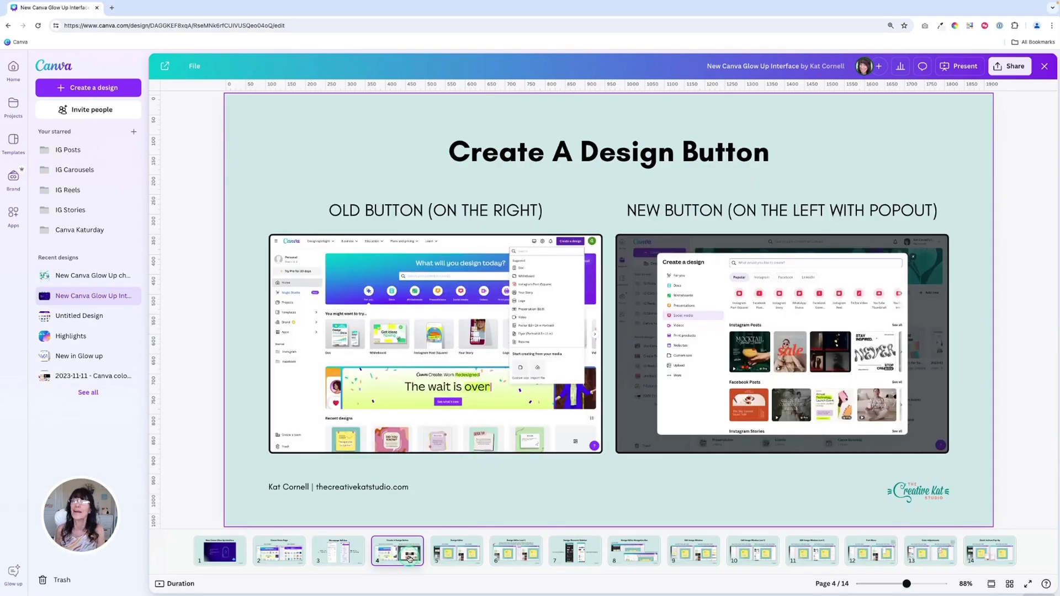